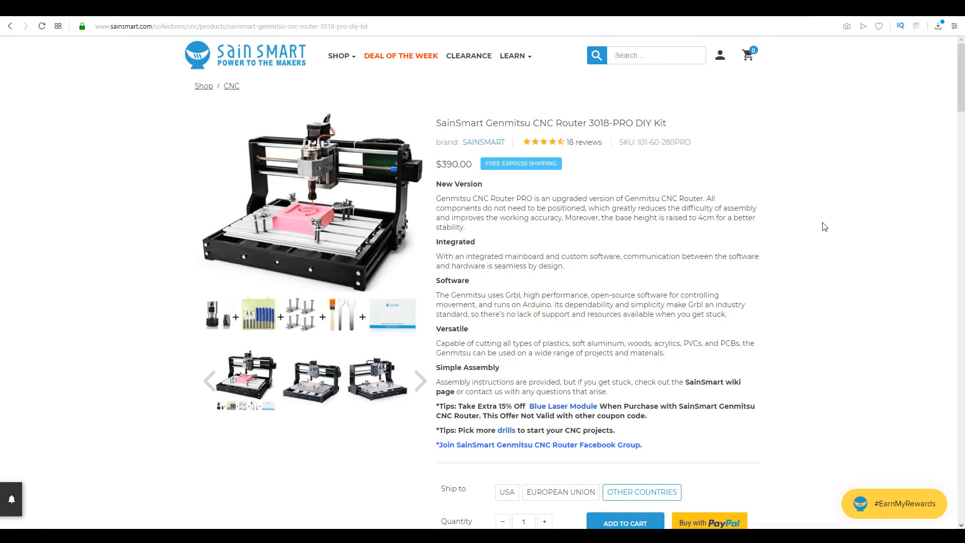
mouse_move(827, 229)
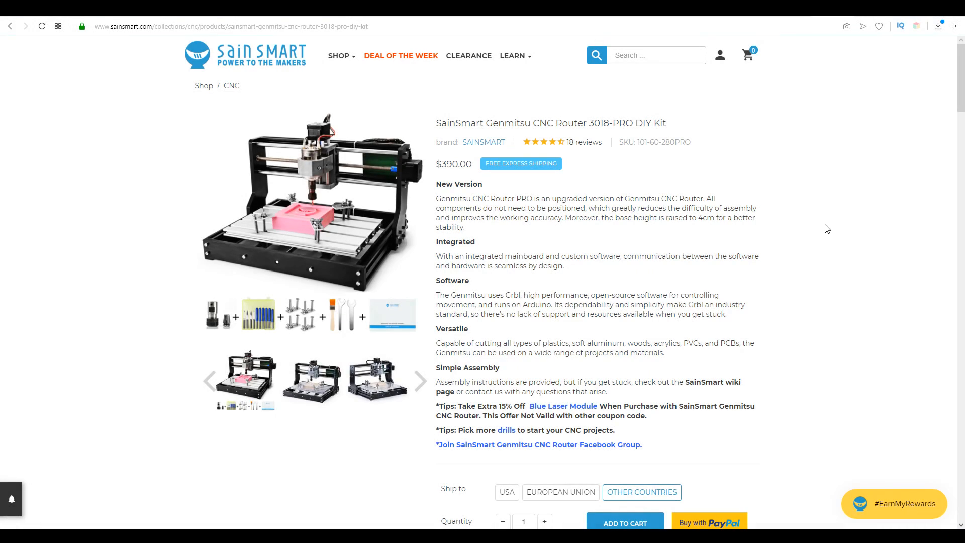
Browse into the disc's Software folder in File Explorer to see its contents
scroll("down", 3)
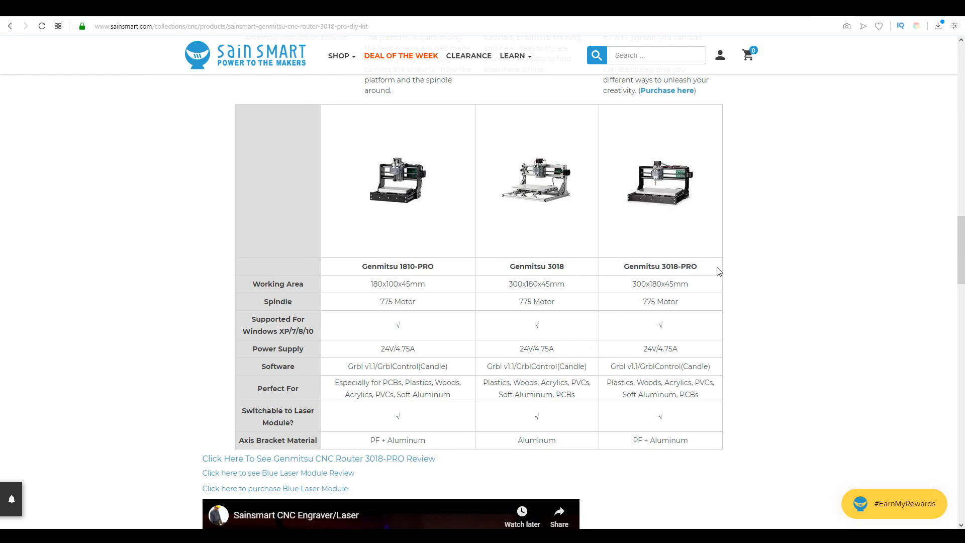
mouse_move(645, 295)
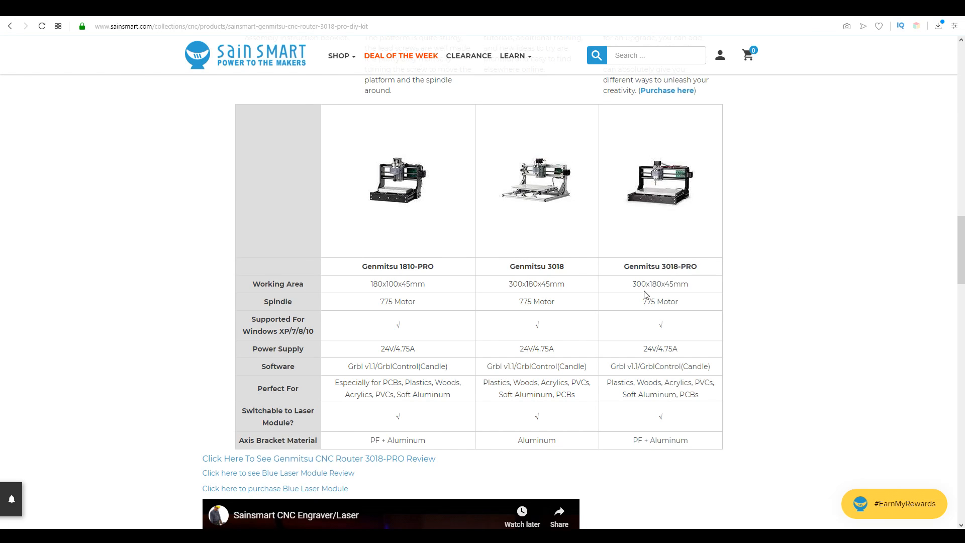
mouse_move(655, 286)
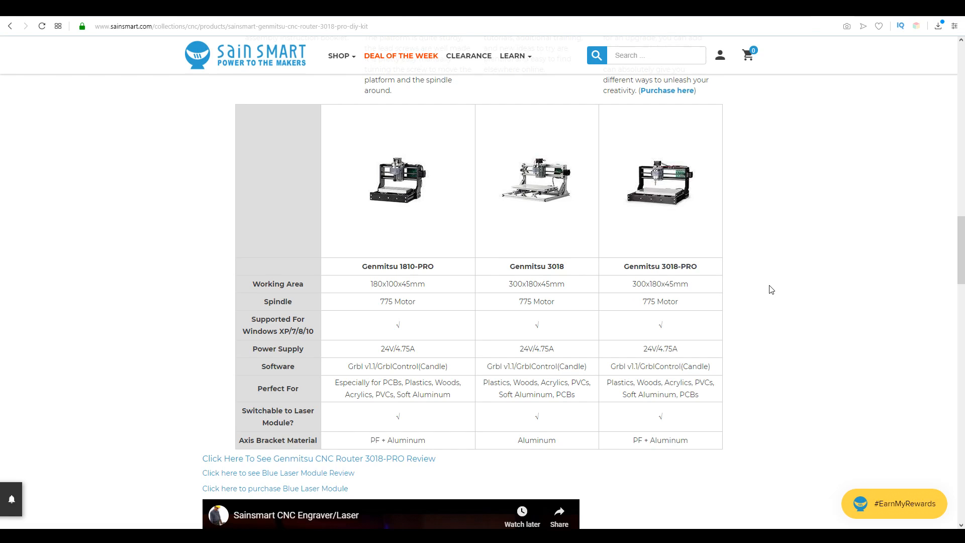
mouse_move(774, 287)
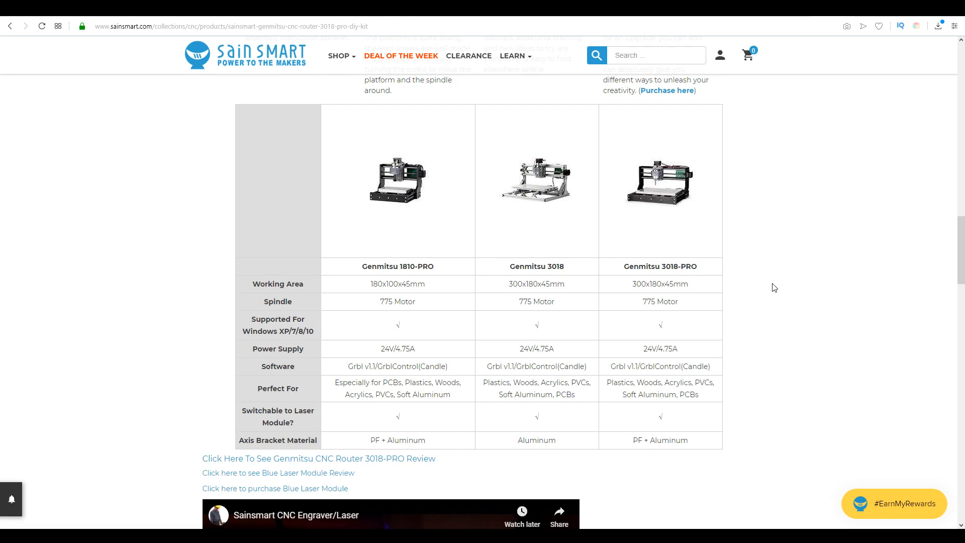
mouse_move(564, 269)
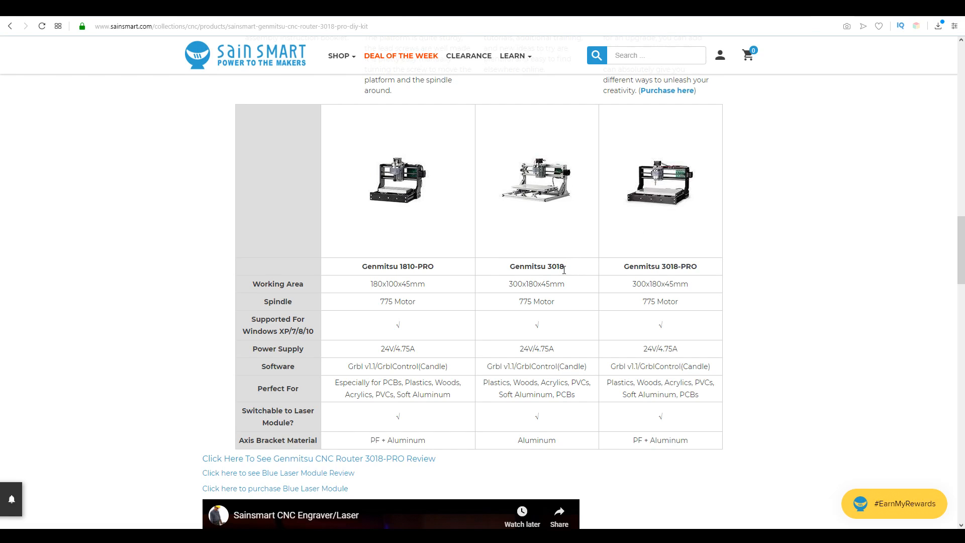
mouse_move(665, 229)
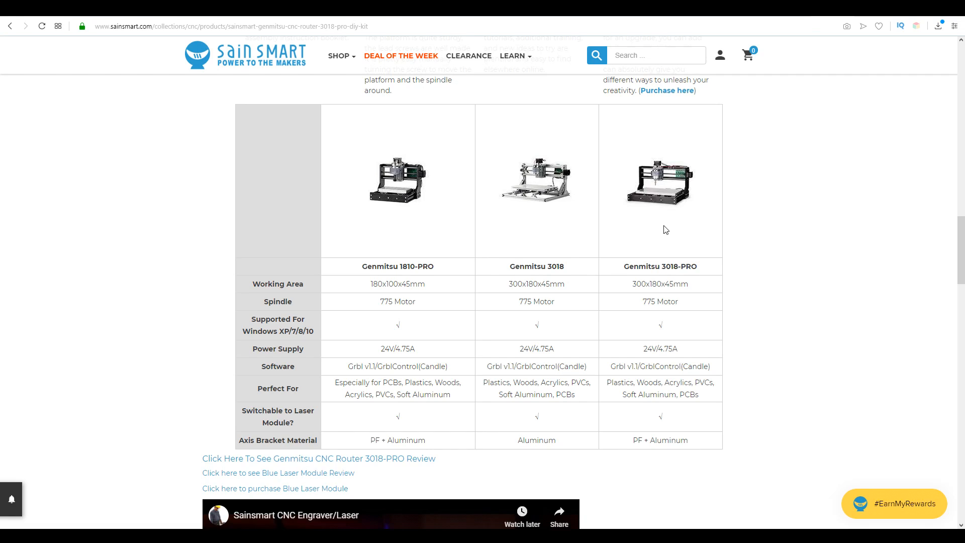
mouse_move(750, 231)
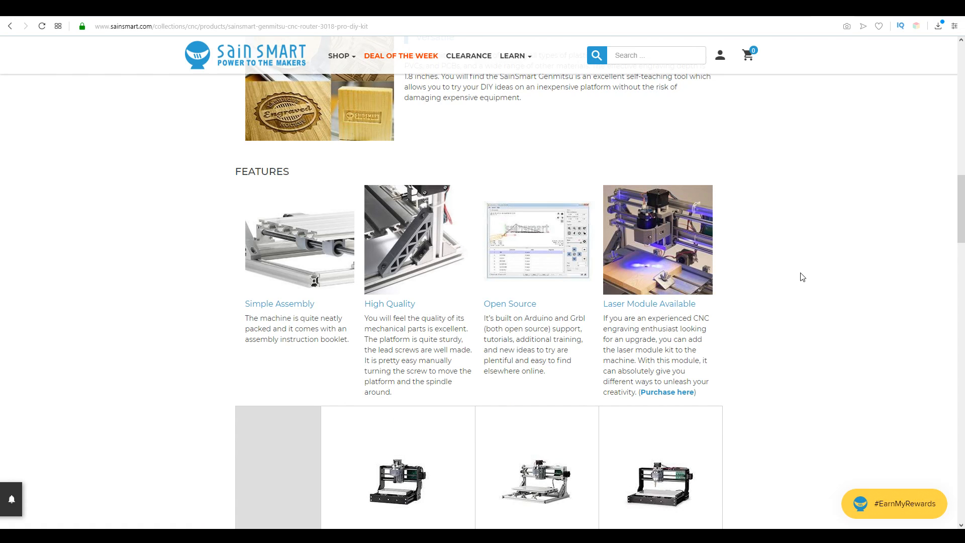
mouse_move(755, 264)
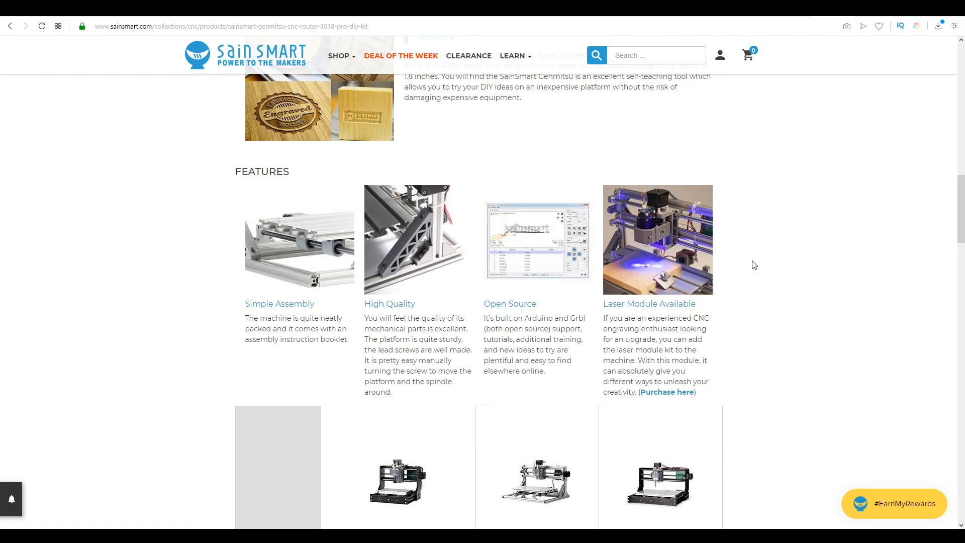
mouse_move(793, 284)
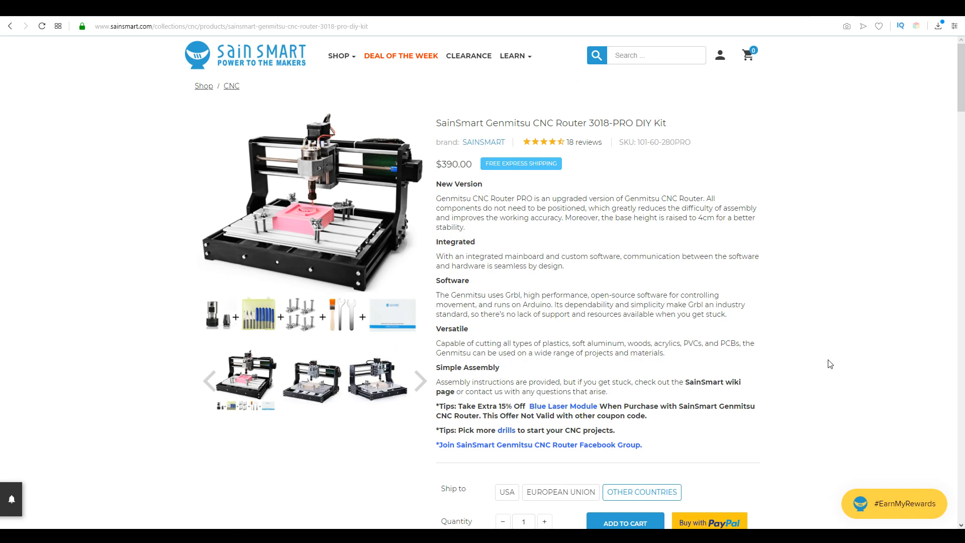
mouse_move(585, 371)
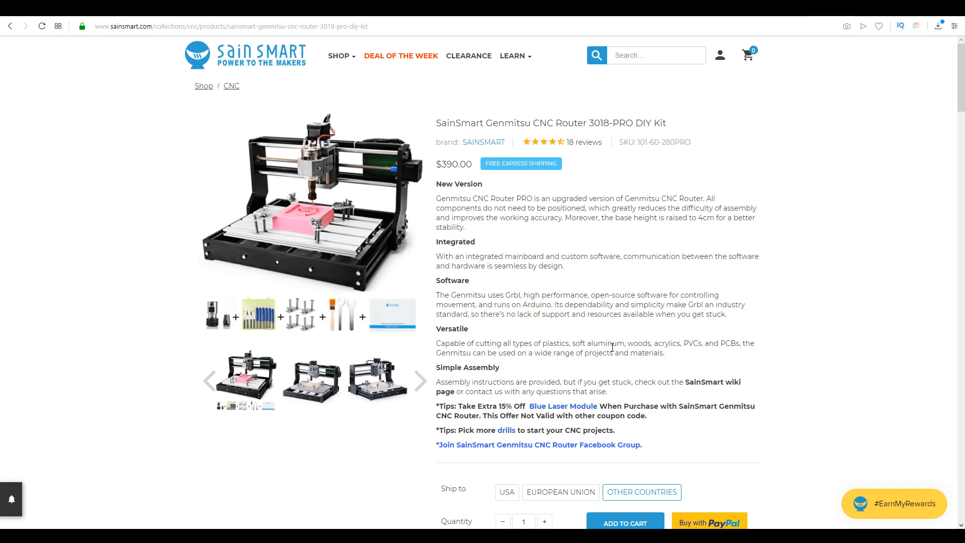
mouse_move(810, 356)
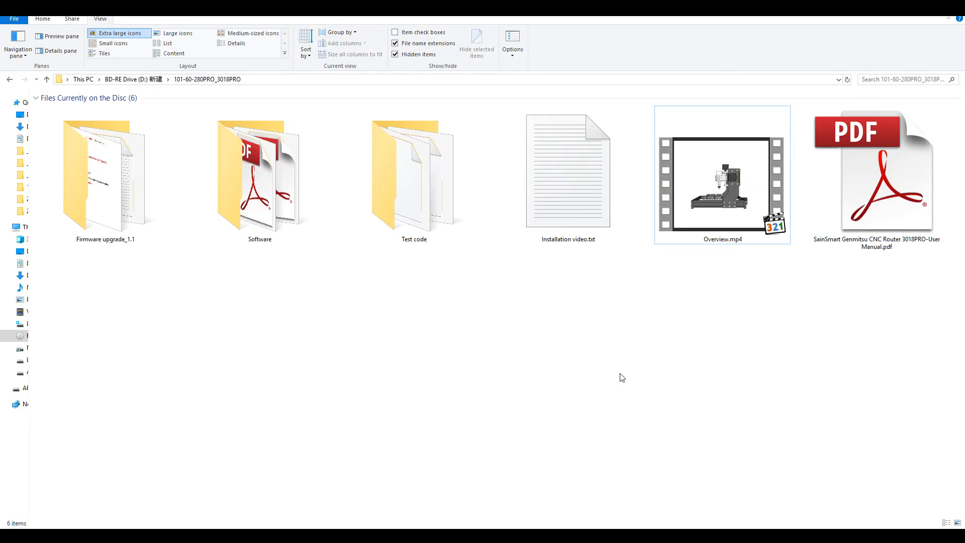
mouse_move(624, 382)
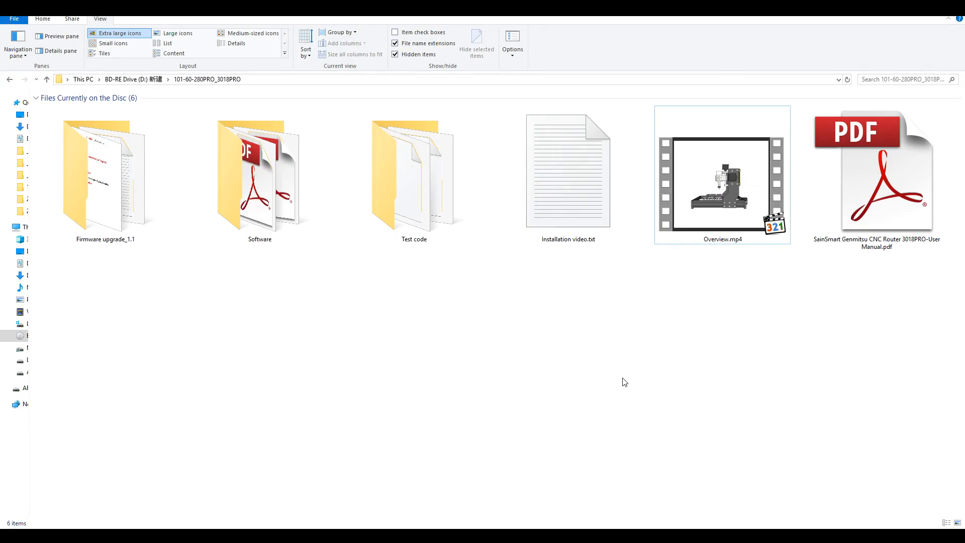
left_click(105, 174)
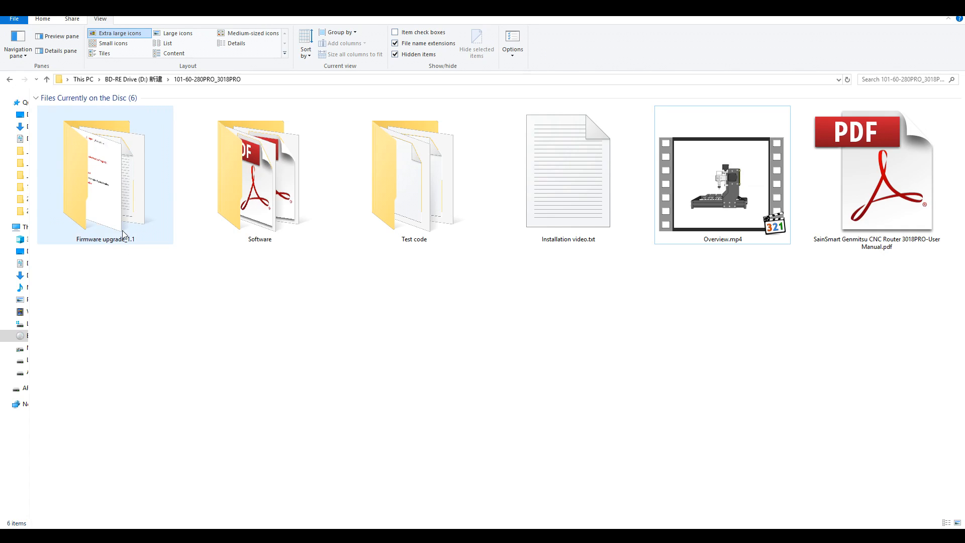
double_click(260, 174)
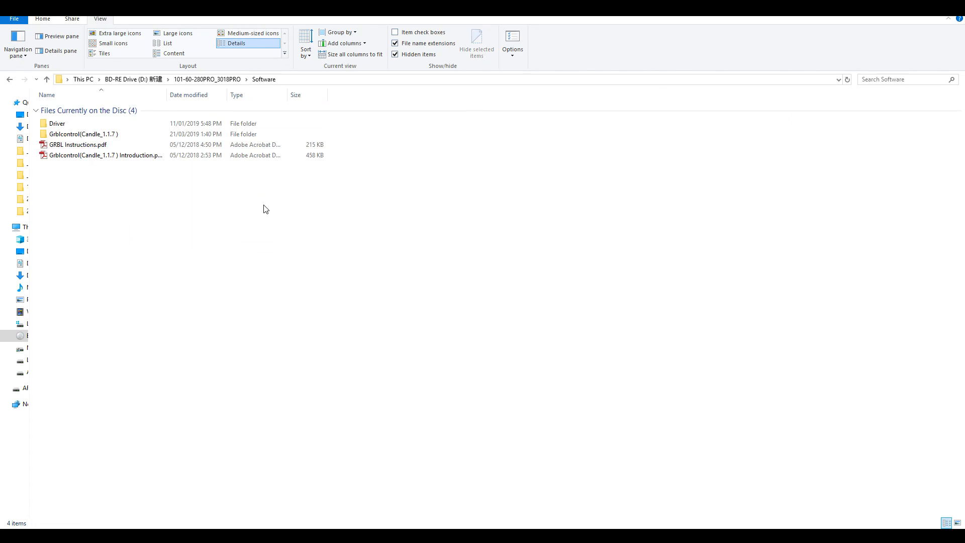
mouse_move(245, 198)
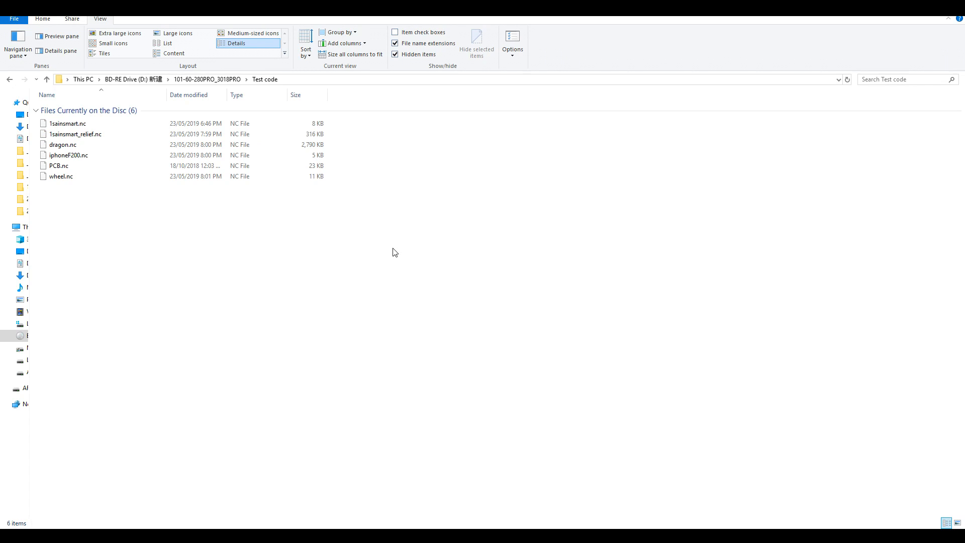
mouse_move(297, 173)
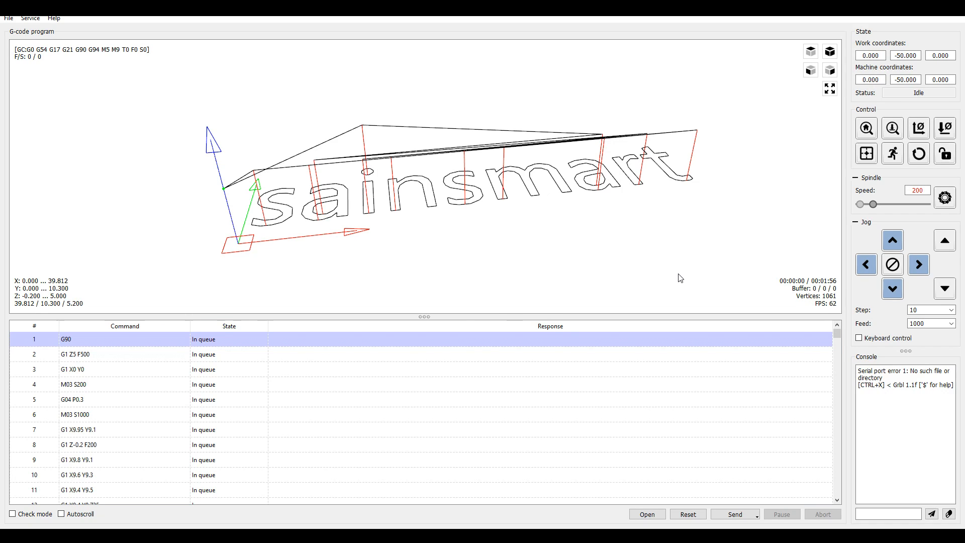
mouse_move(391, 92)
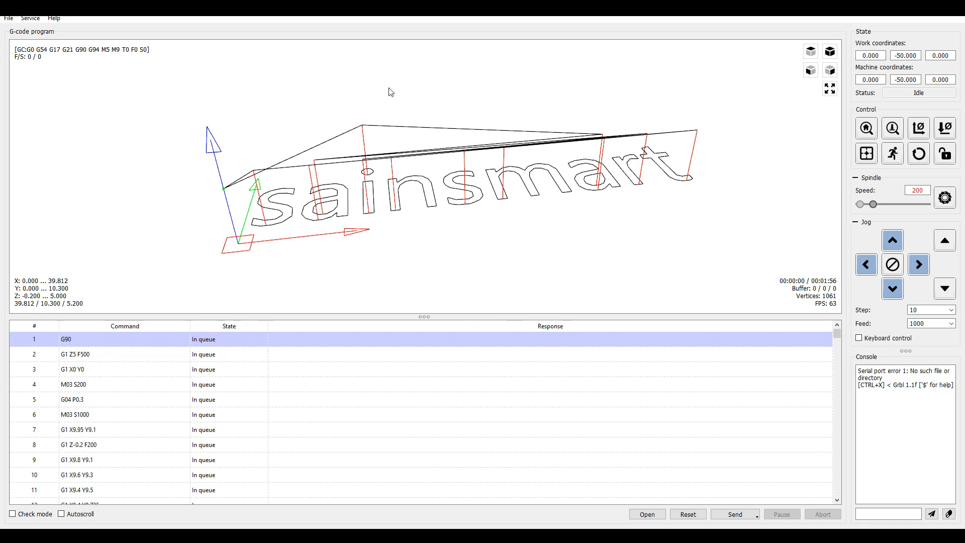
mouse_move(549, 308)
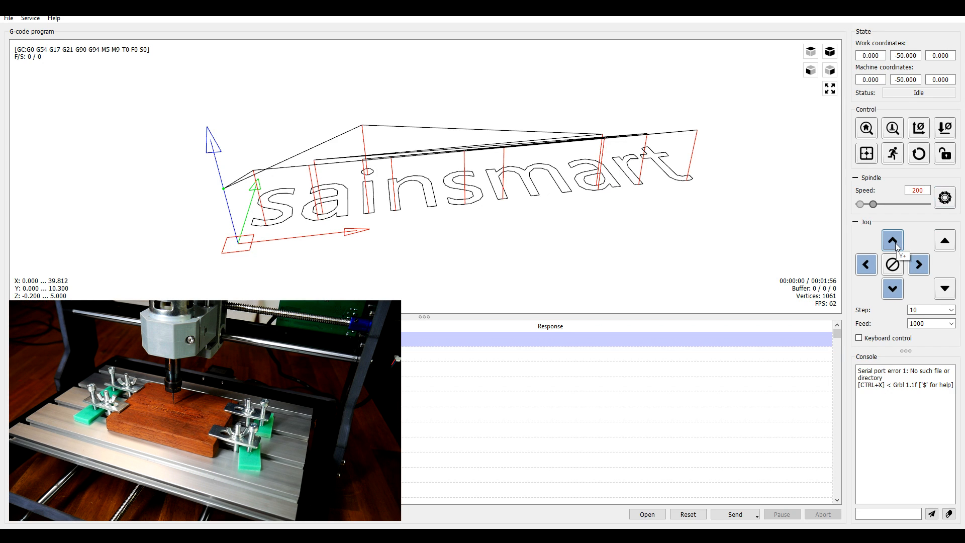
Jog along Y, review jog step and feed options, switch the spindle on and raise its speed to 1000
left_click(892, 241)
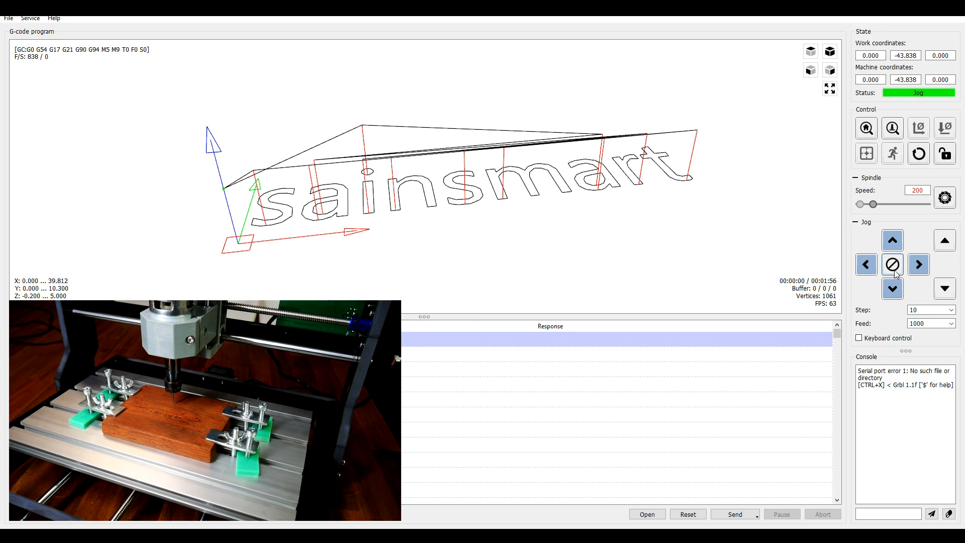
left_click(917, 265)
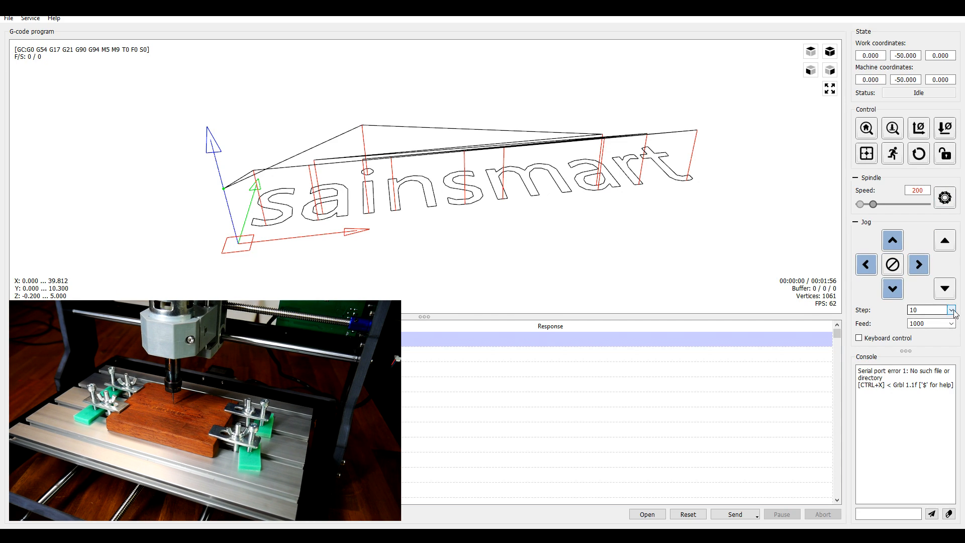
left_click(950, 310)
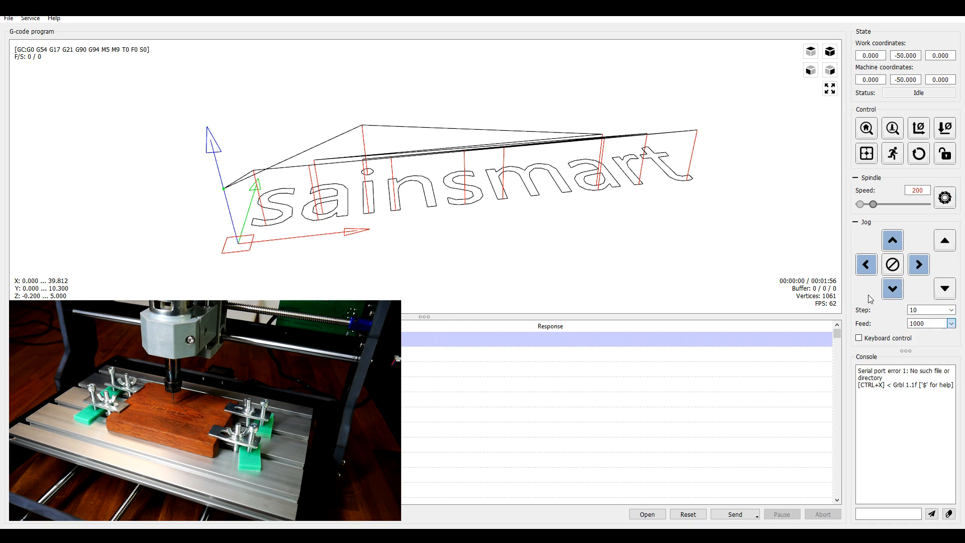
left_click(945, 198)
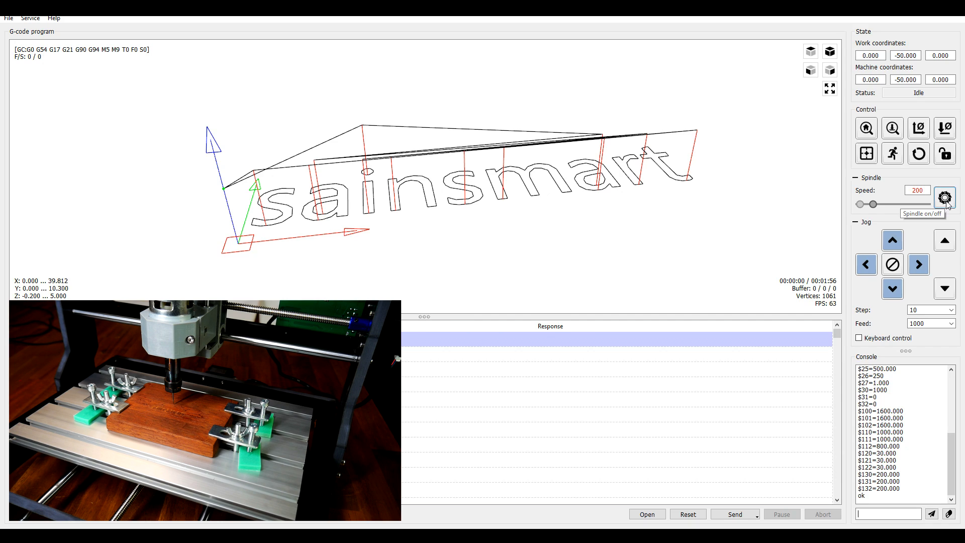
left_click(944, 197)
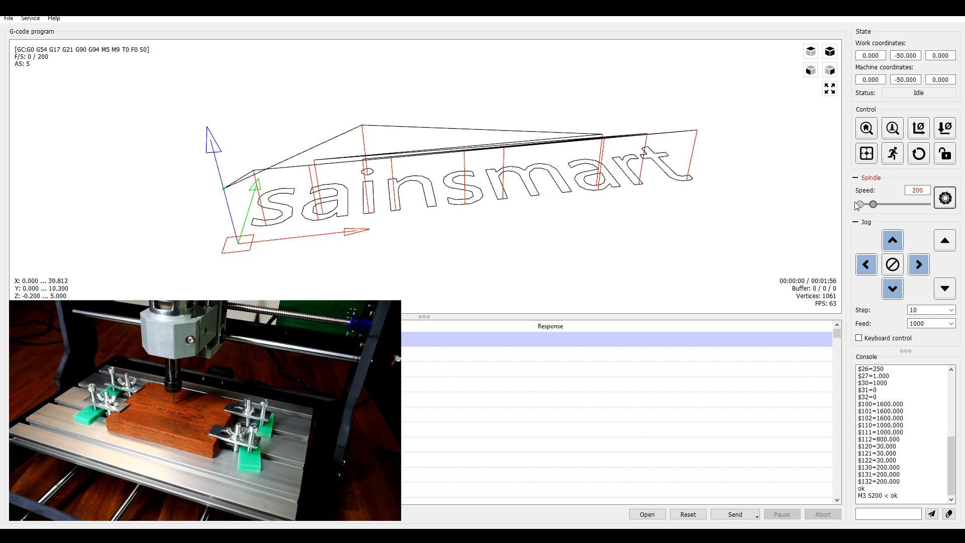
left_click_drag(872, 204, 866, 204)
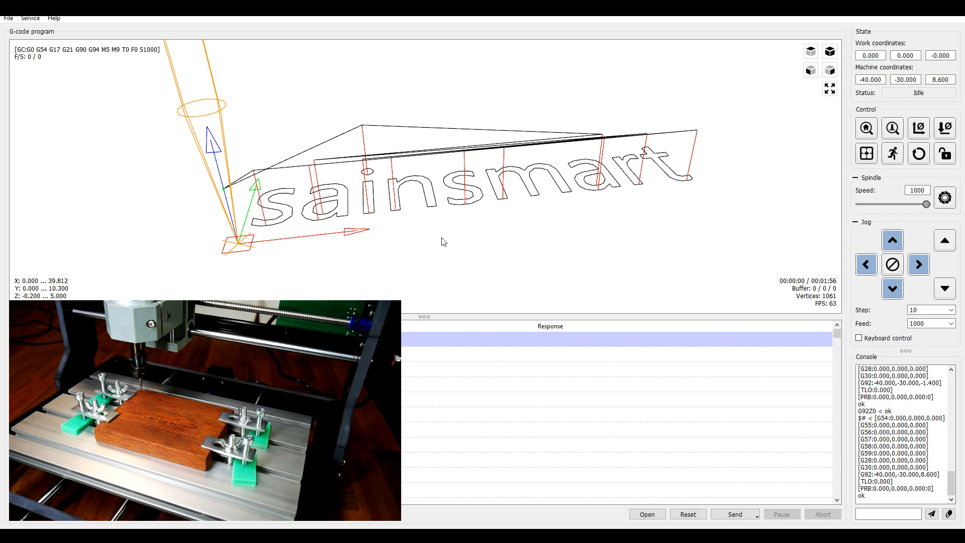
mouse_move(276, 233)
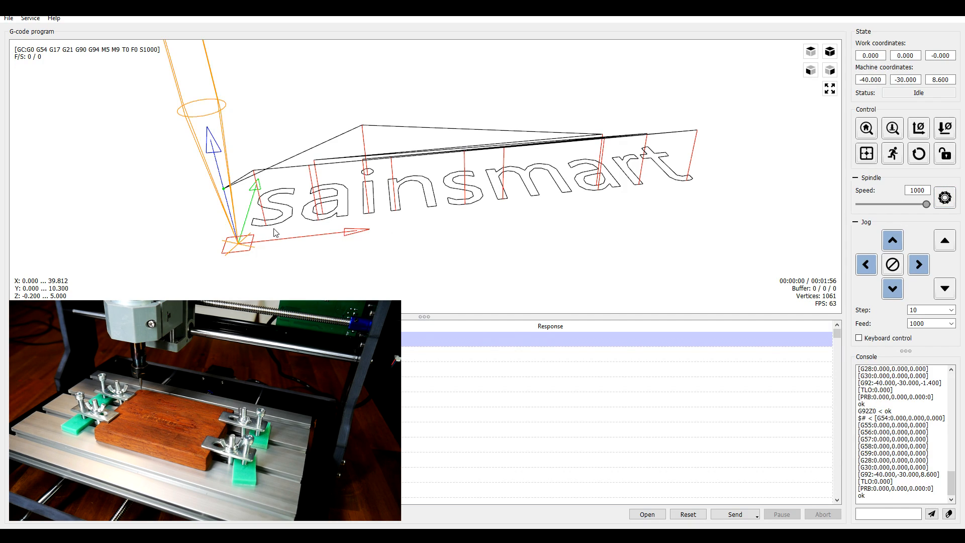
mouse_move(252, 241)
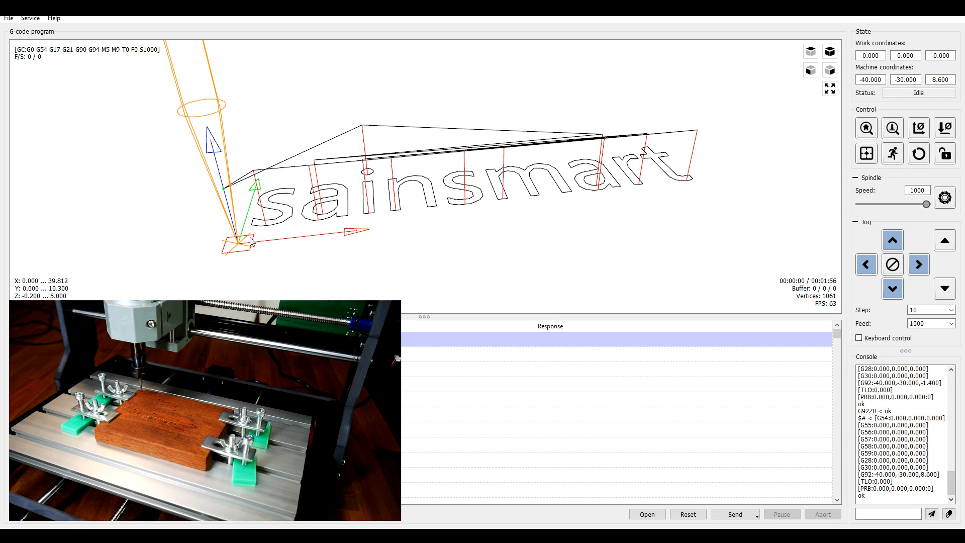
mouse_move(808, 261)
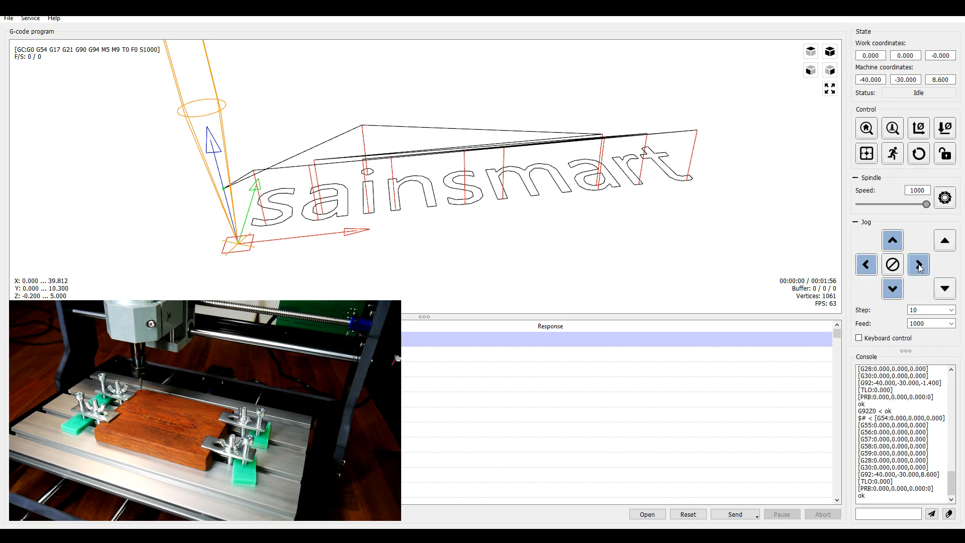
mouse_move(917, 264)
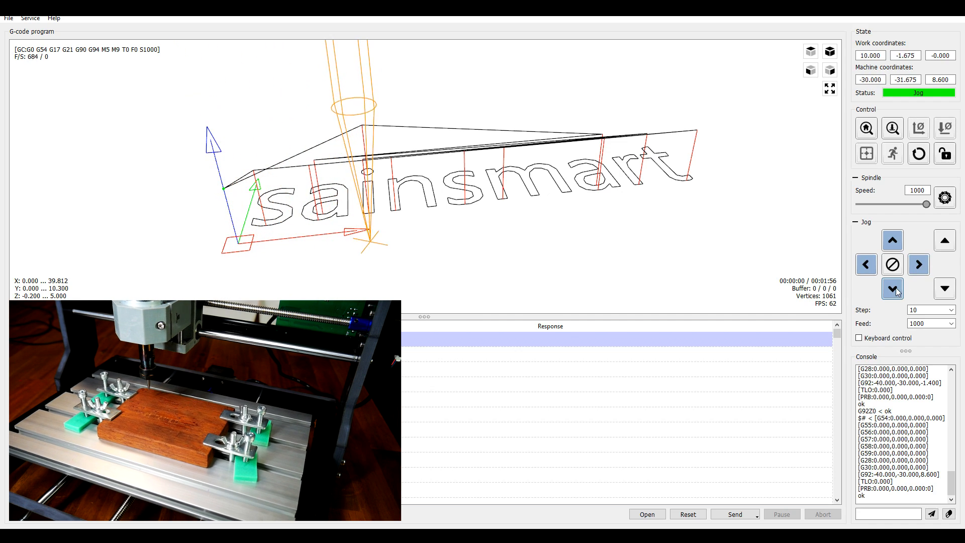
Jog the spindle along Y over the wood, lower it in Z, and set that position as the XY origin
left_click(892, 289)
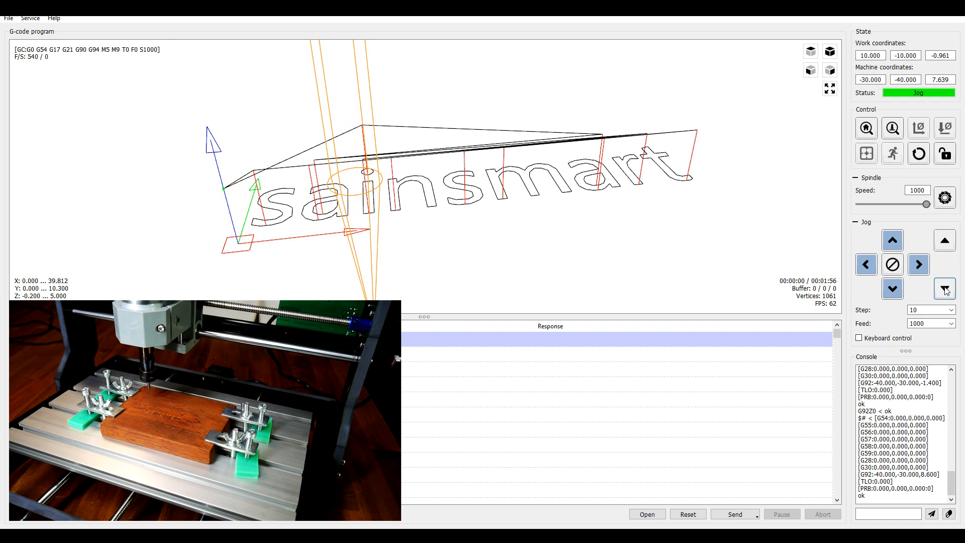
left_click(943, 288)
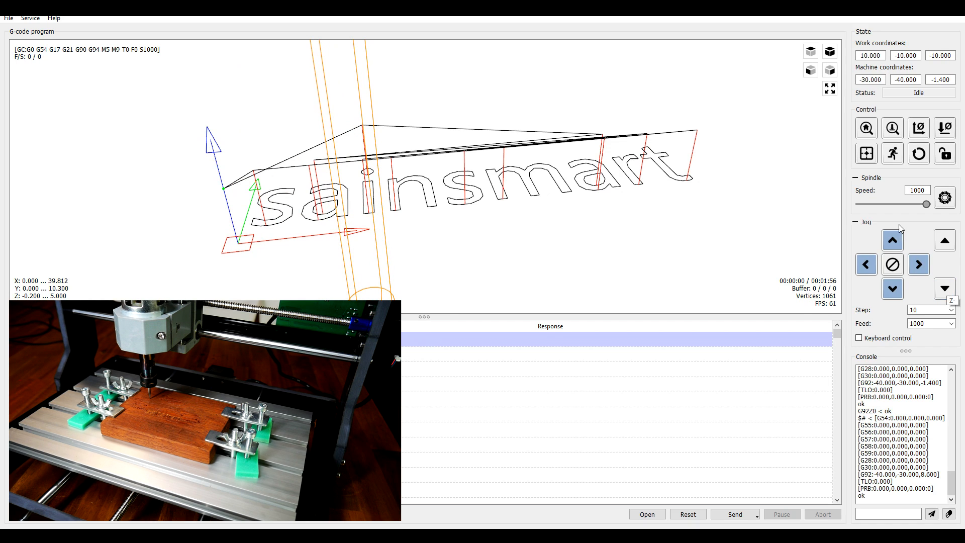
mouse_move(918, 127)
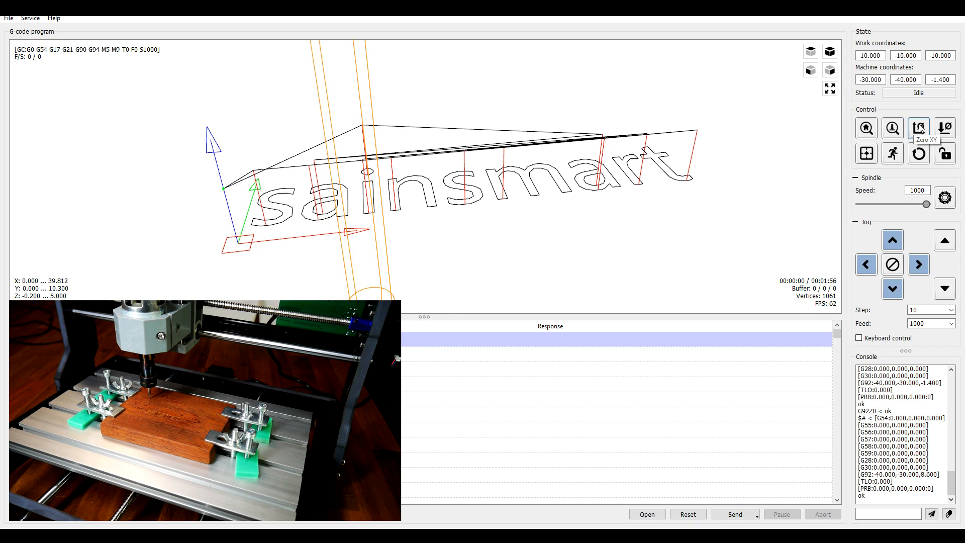
left_click(918, 128)
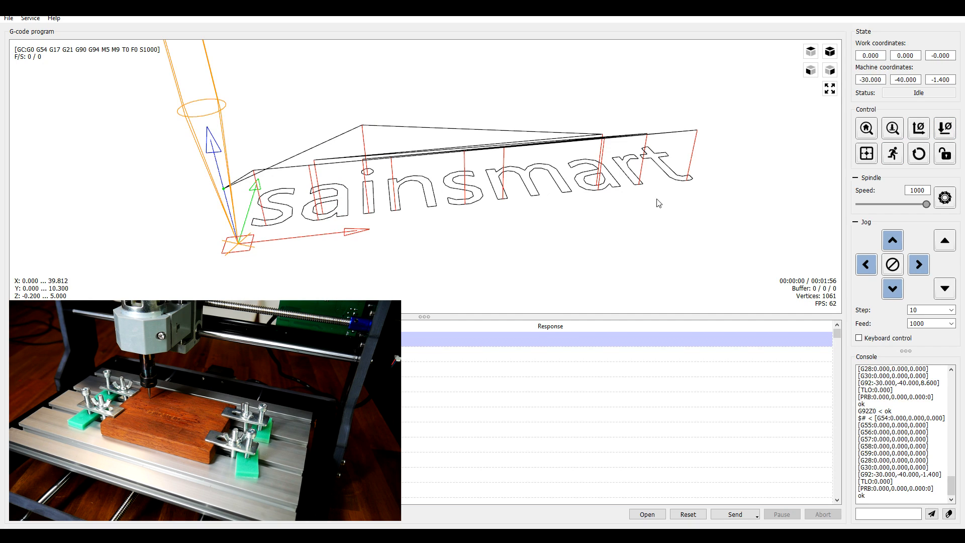
mouse_move(736, 515)
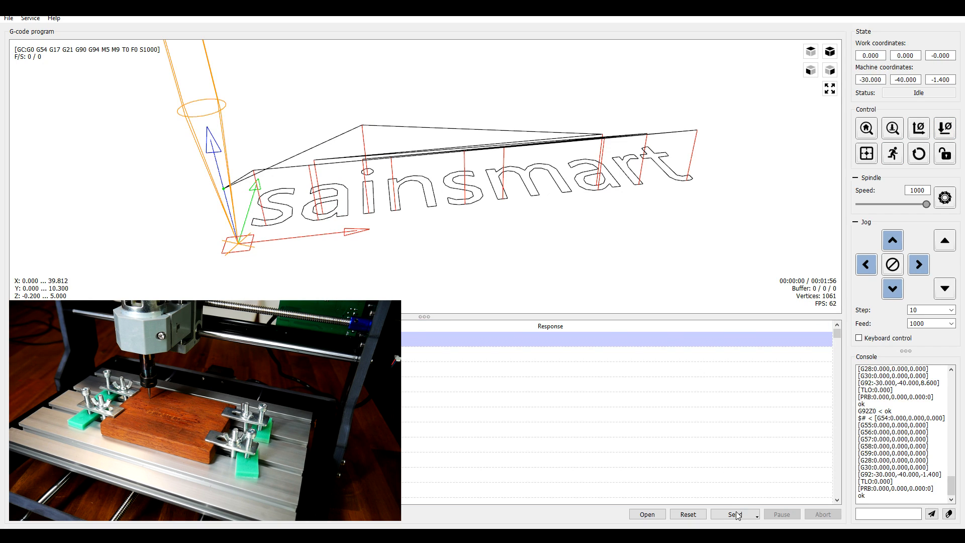
left_click(734, 514)
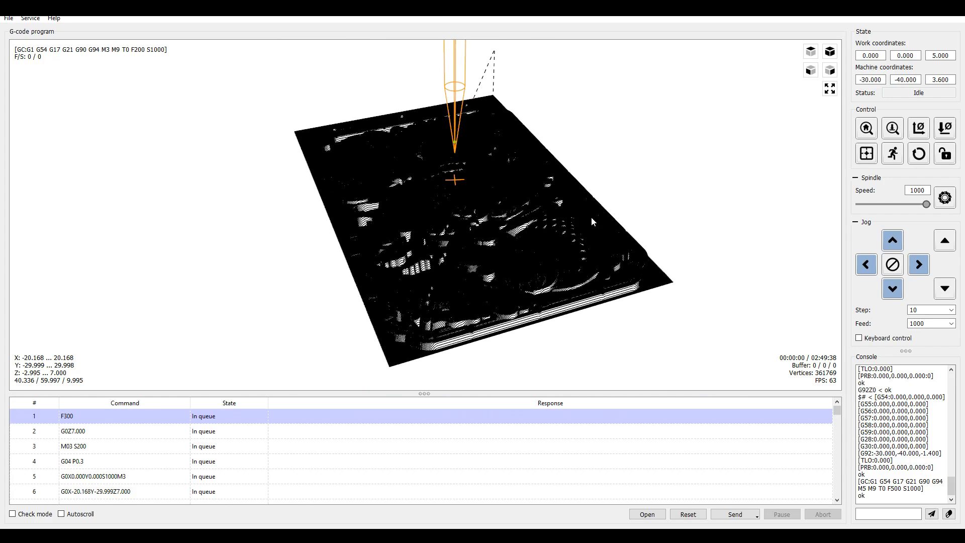
left_click_drag(591, 221, 609, 179)
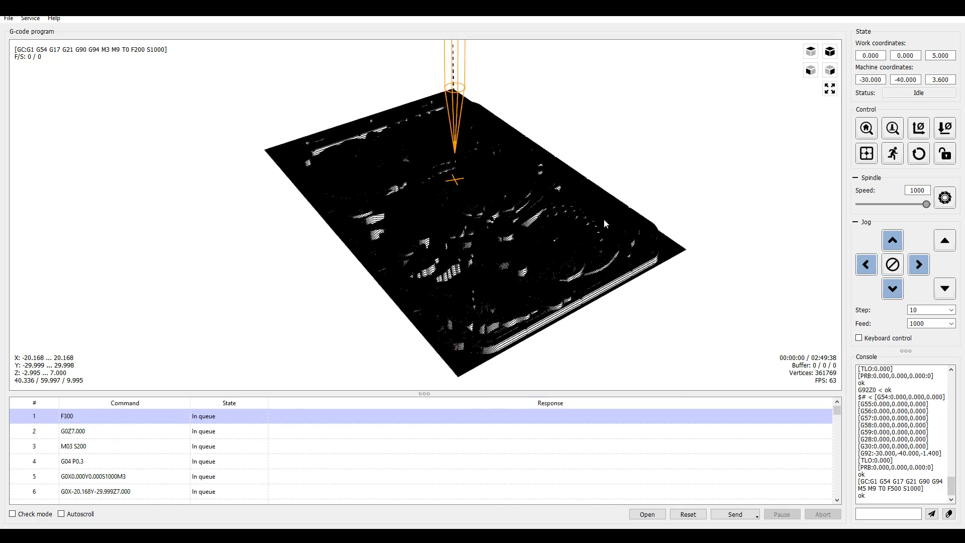
left_click(733, 514)
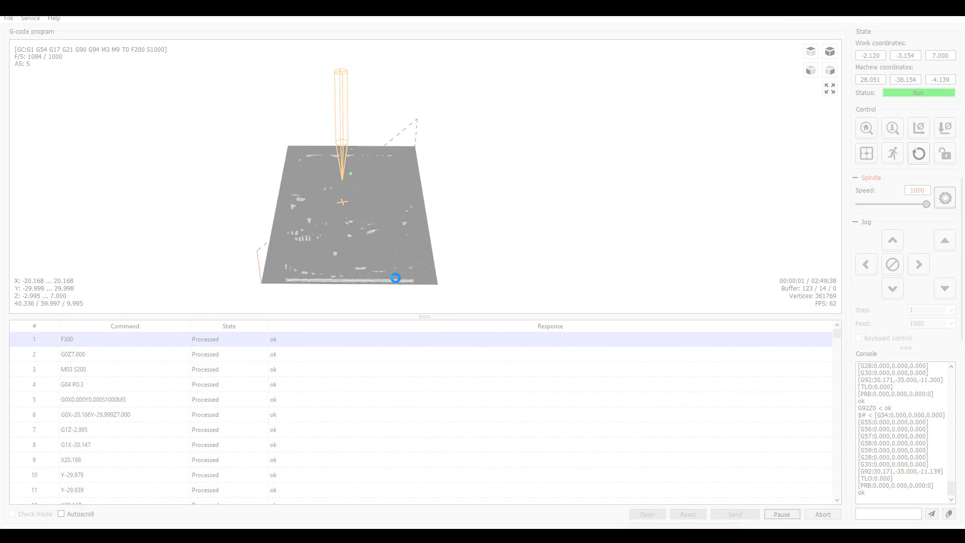
mouse_move(647, 181)
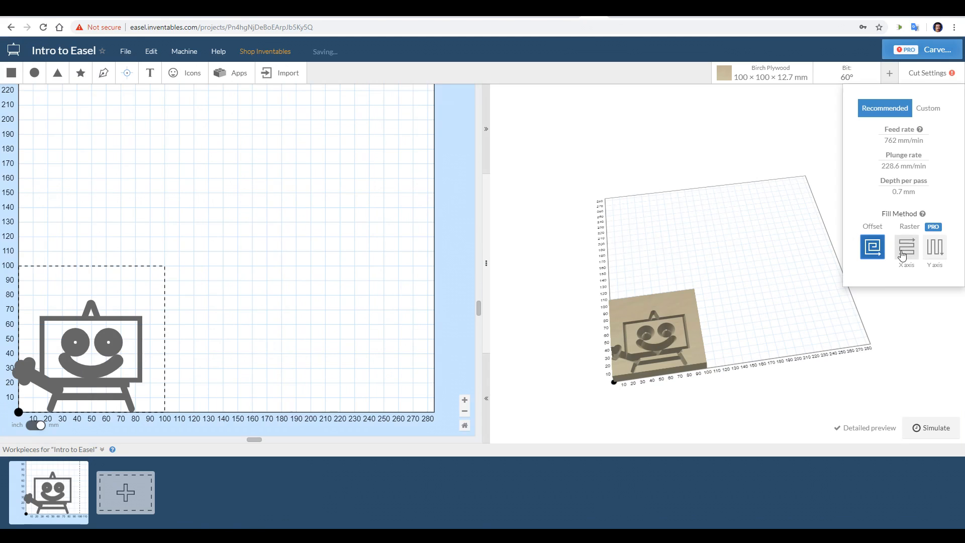
Collapse Easel's Cut Settings panel for the Intro to Easel project
left_click(934, 248)
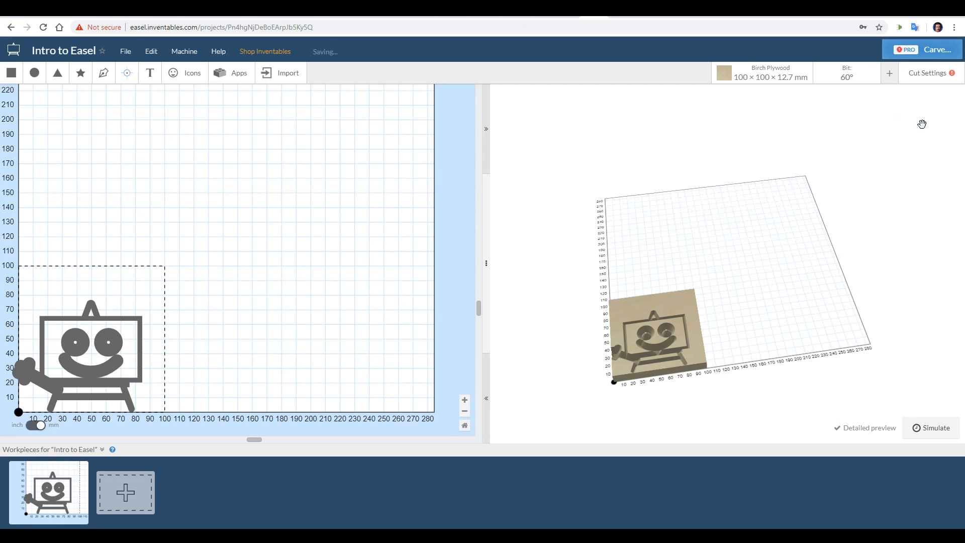
left_click(938, 49)
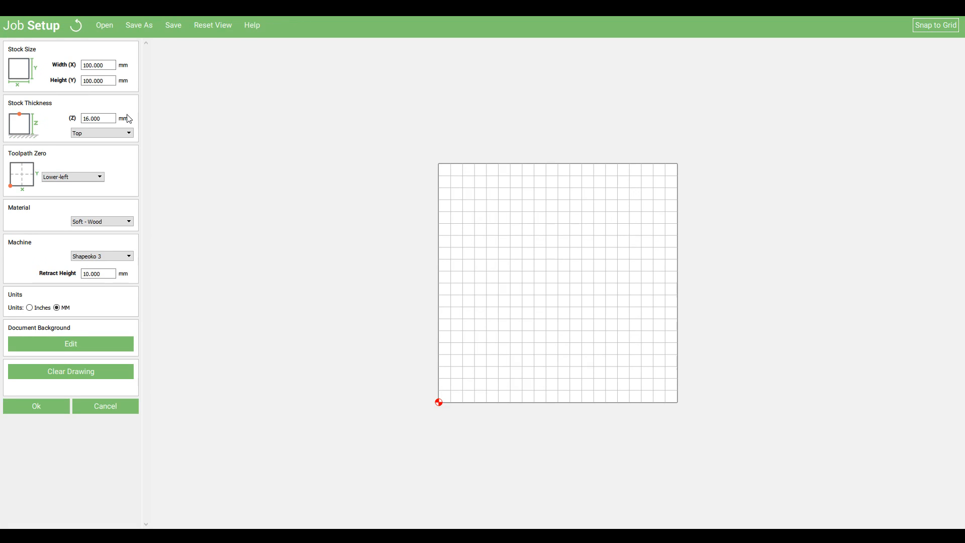
Confirm the 100 × 100 mm, 16 mm soft-wood Job Setup with lower-left zero for the Shapeoko 3
left_click(97, 65)
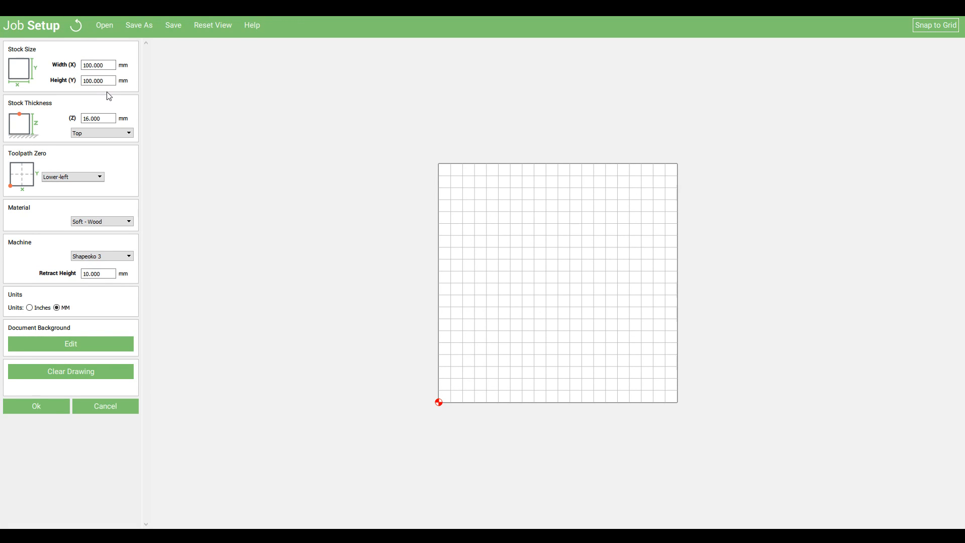
mouse_move(137, 171)
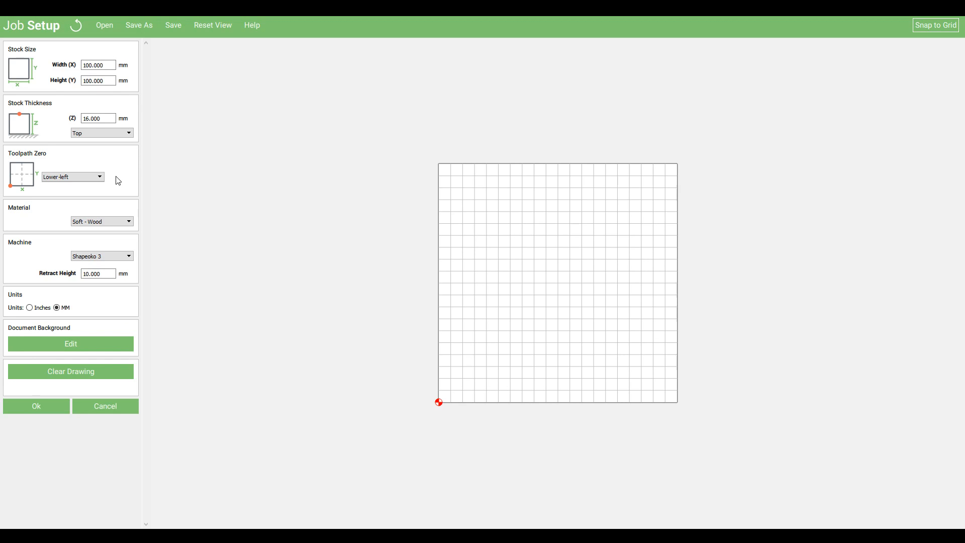
mouse_move(125, 217)
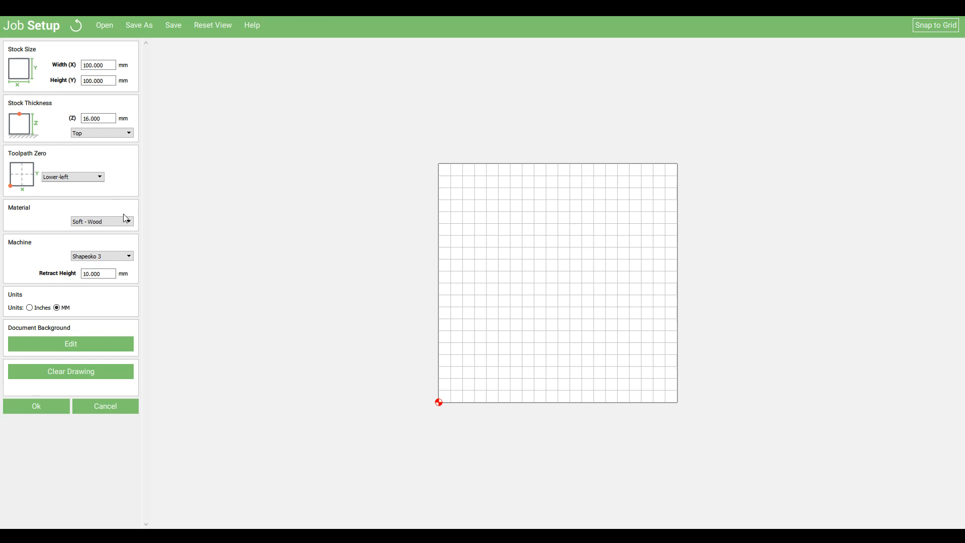
mouse_move(42, 295)
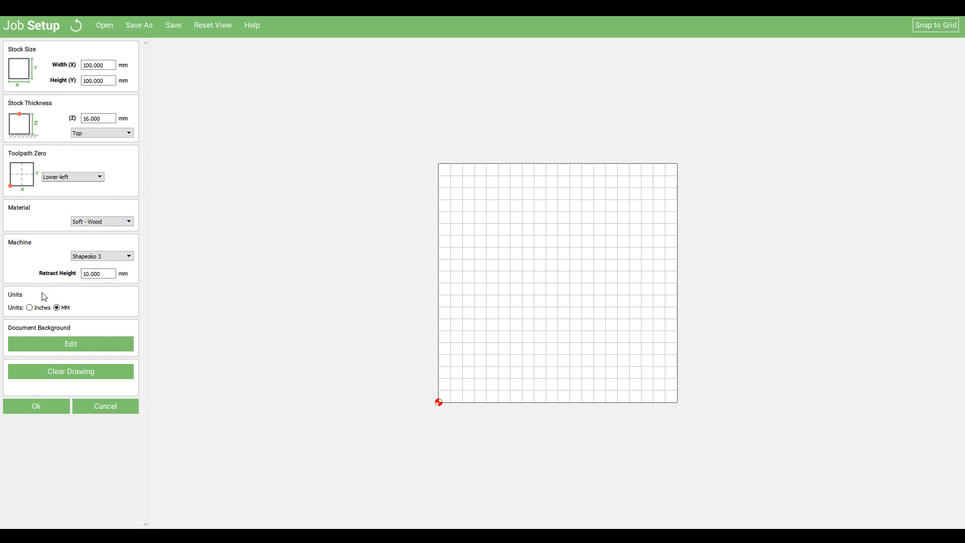
mouse_move(60, 394)
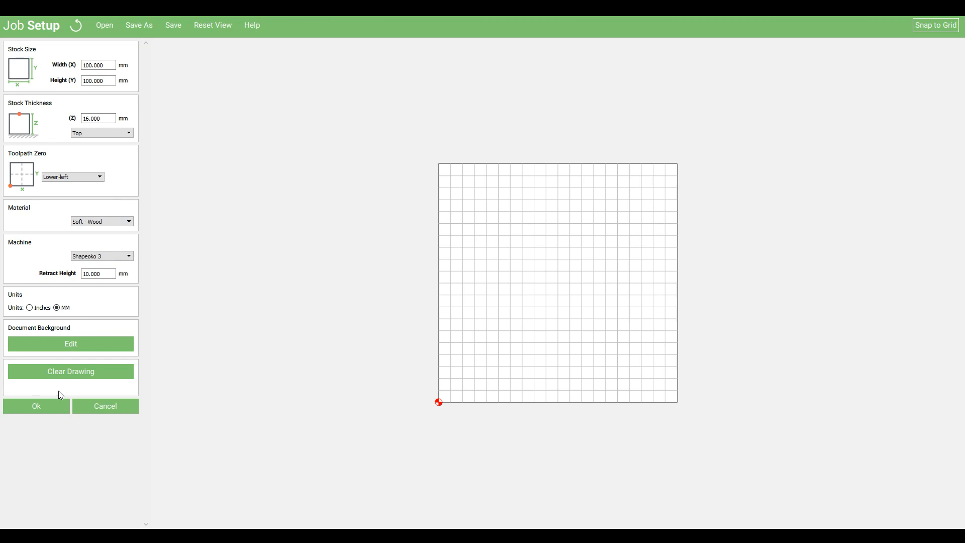
left_click(36, 407)
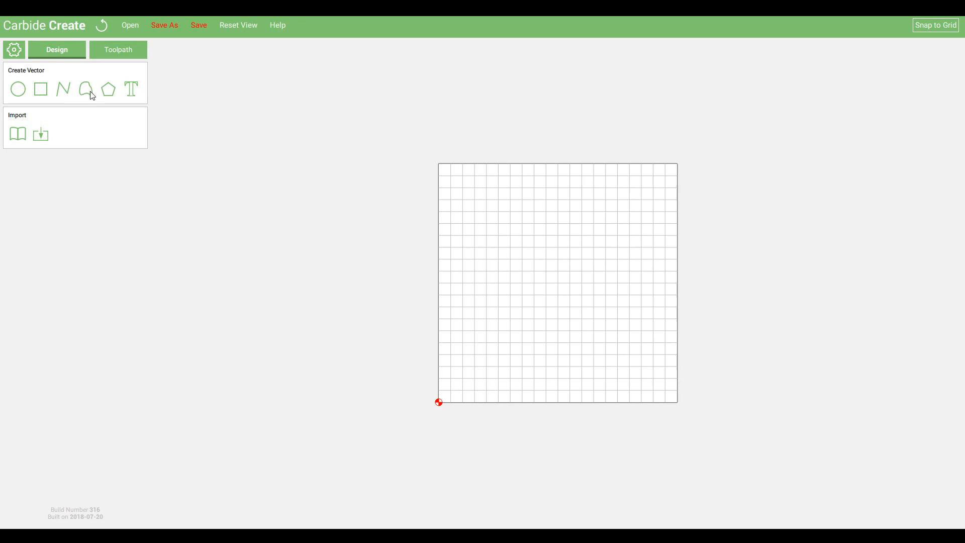
mouse_move(130, 89)
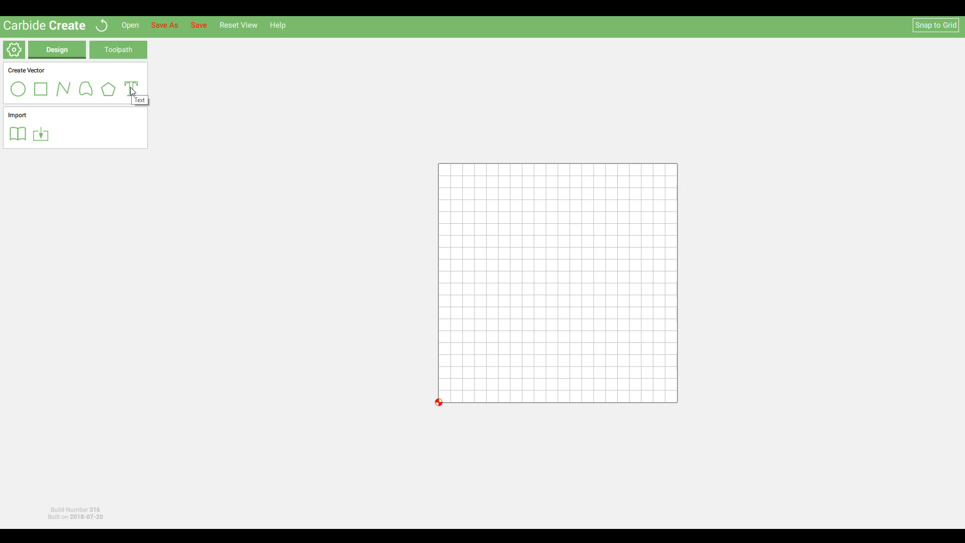
mouse_move(382, 262)
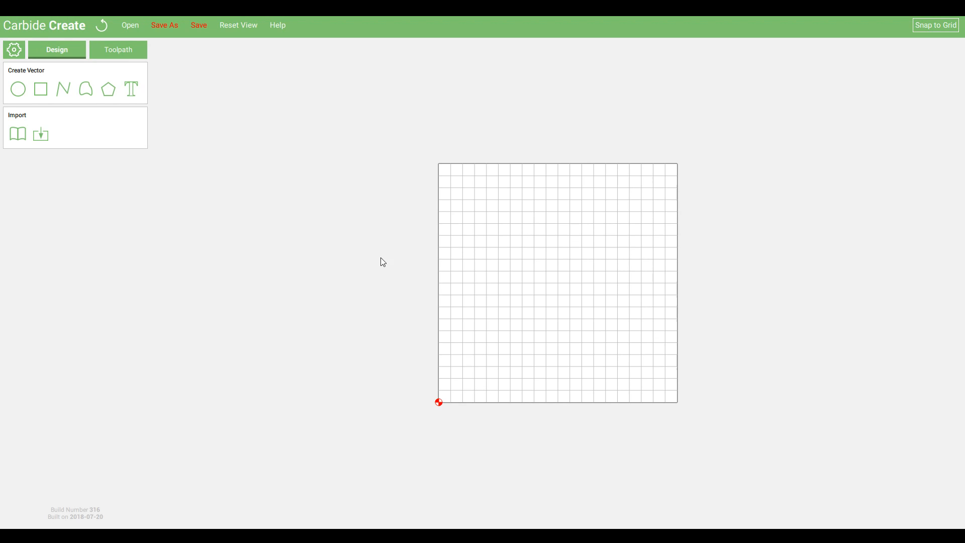
Place a new text object on the stock and set its contents to 'Test'
left_click(131, 88)
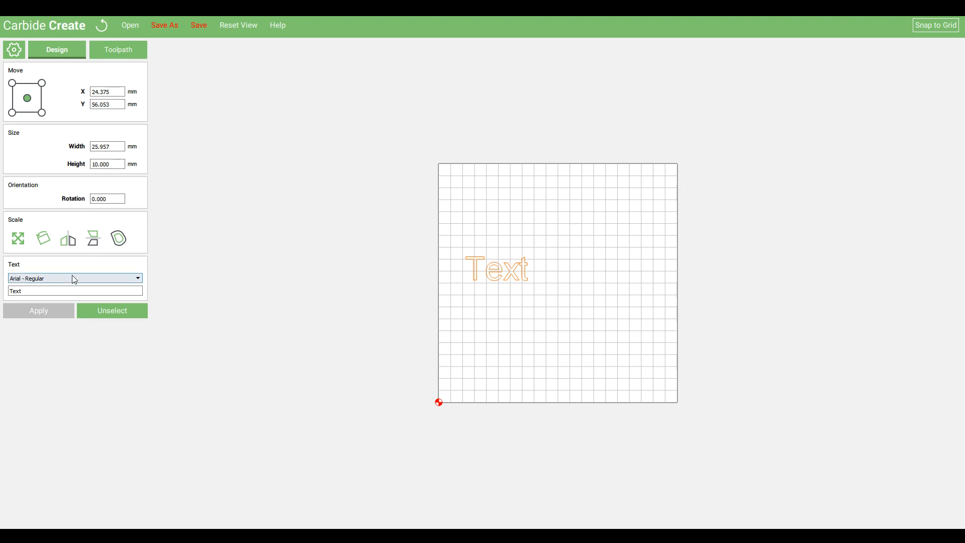
left_click(73, 290)
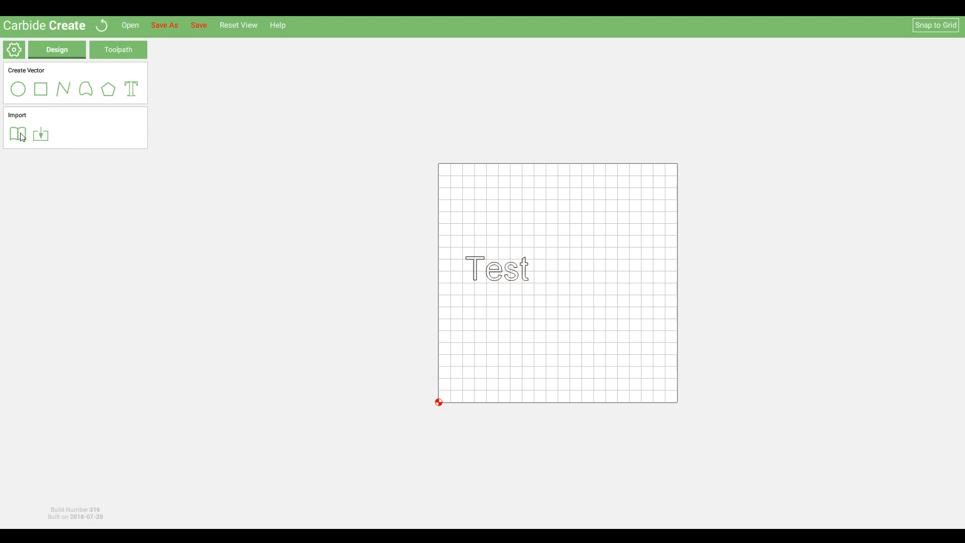
mouse_move(18, 134)
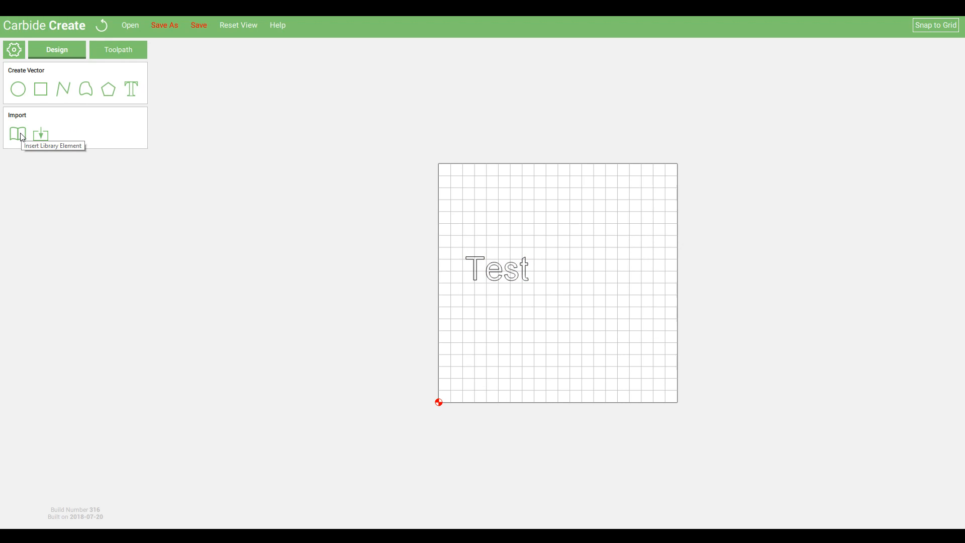
Add the boxer dog outline from the Dogs design library beside the Test text
left_click(17, 133)
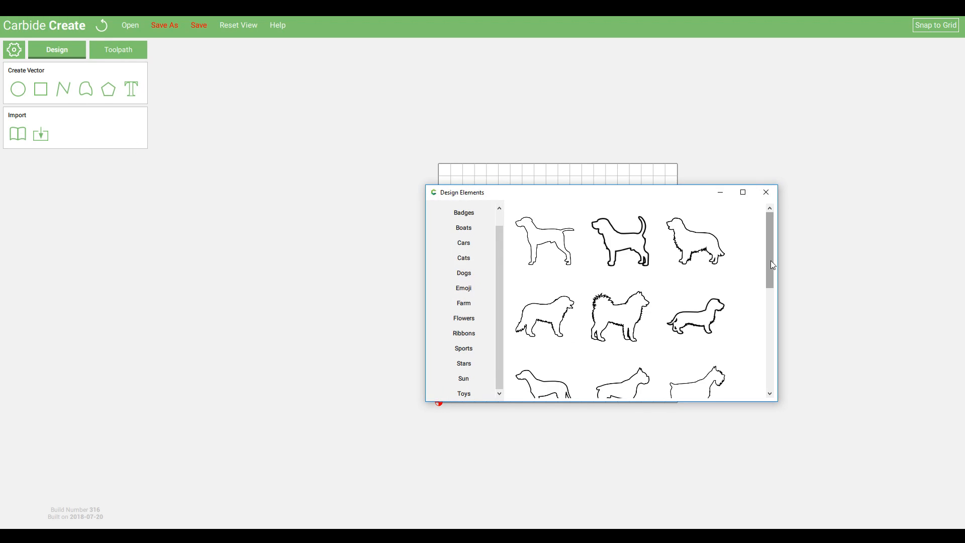
scroll("down", 3)
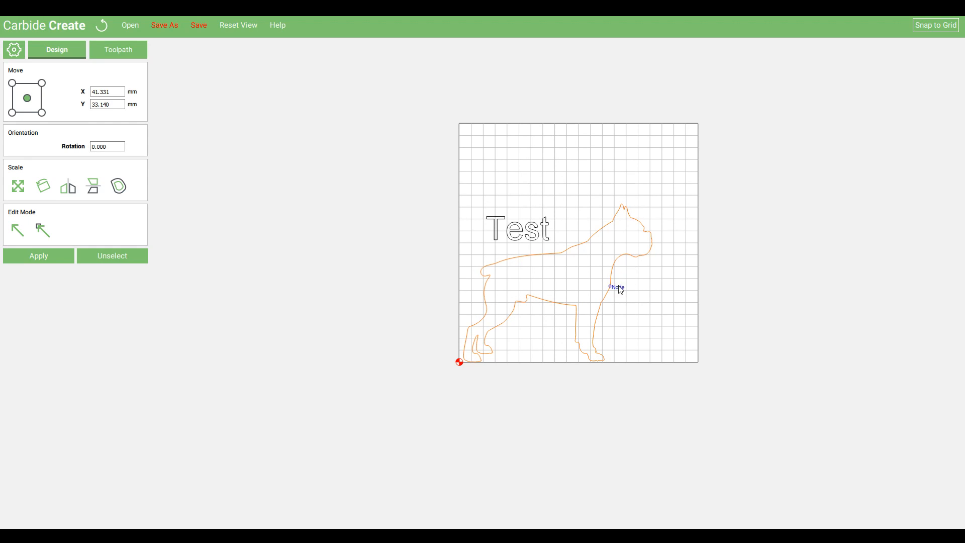
left_click(111, 256)
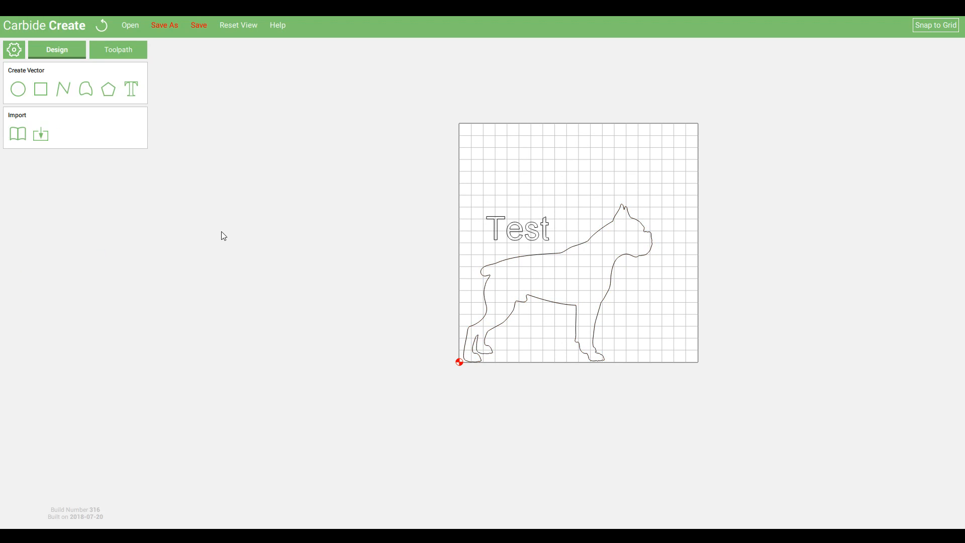
mouse_move(90, 171)
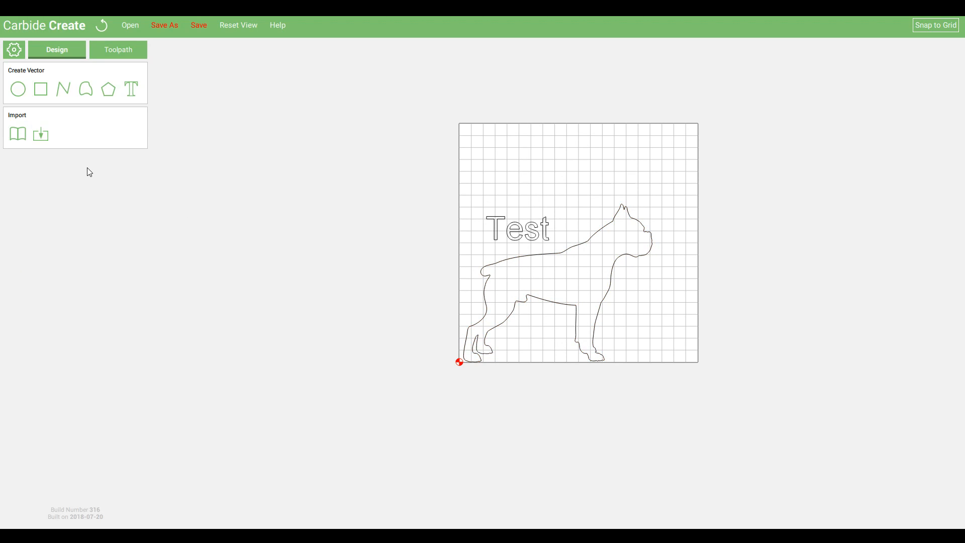
mouse_move(79, 168)
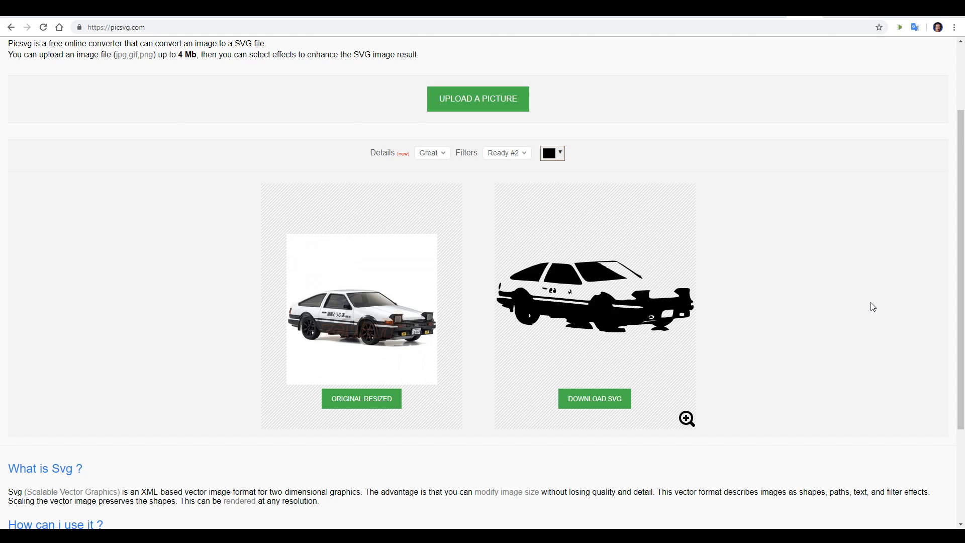
Keep the Ready #2 conversion filter for the uploaded car photo on picsvg.com
left_click(506, 153)
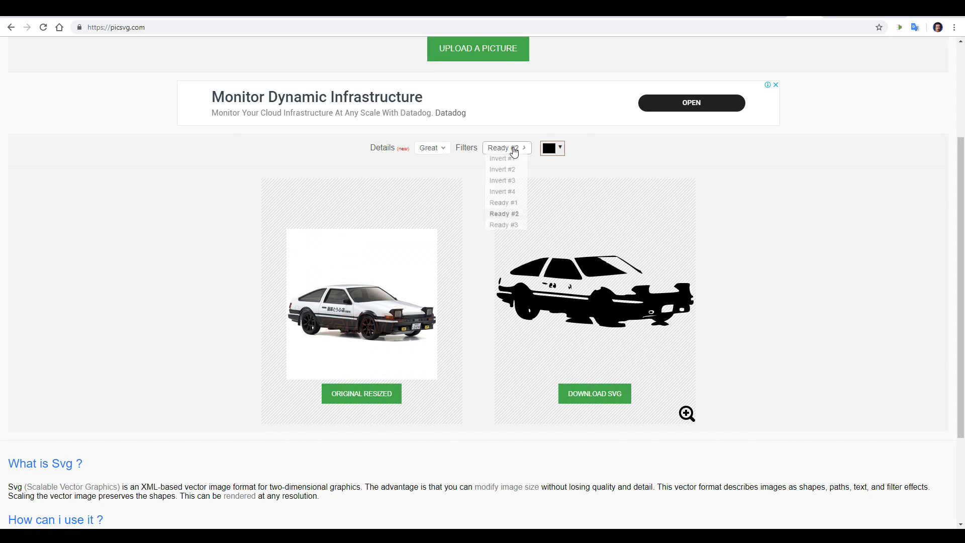
left_click(503, 169)
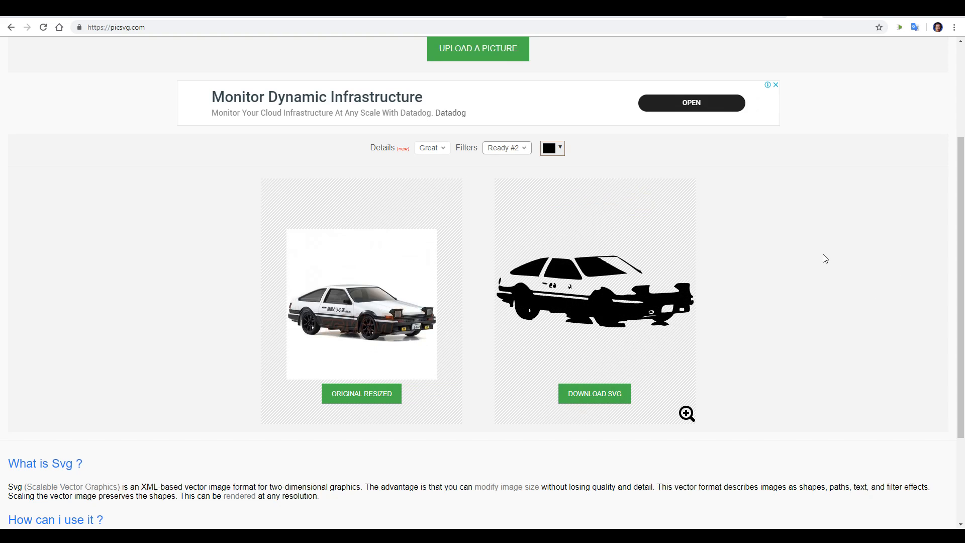
mouse_move(594, 393)
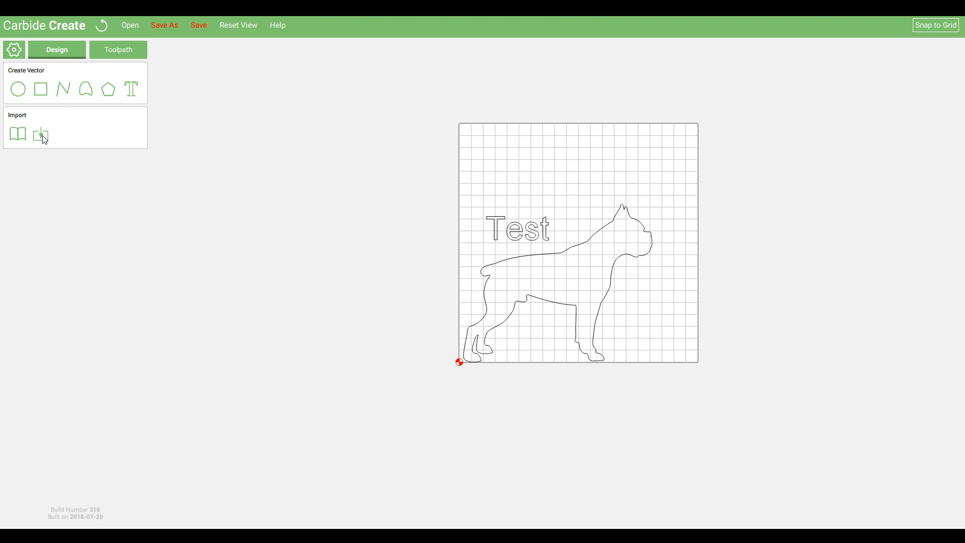
Import the car silhouette SVG into the design and move to toolpath setup
left_click(40, 133)
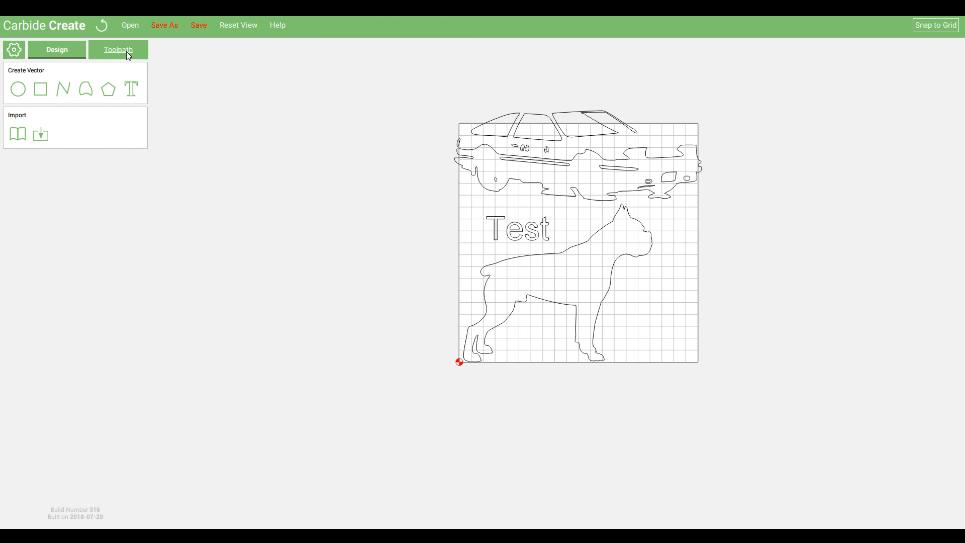
left_click(118, 50)
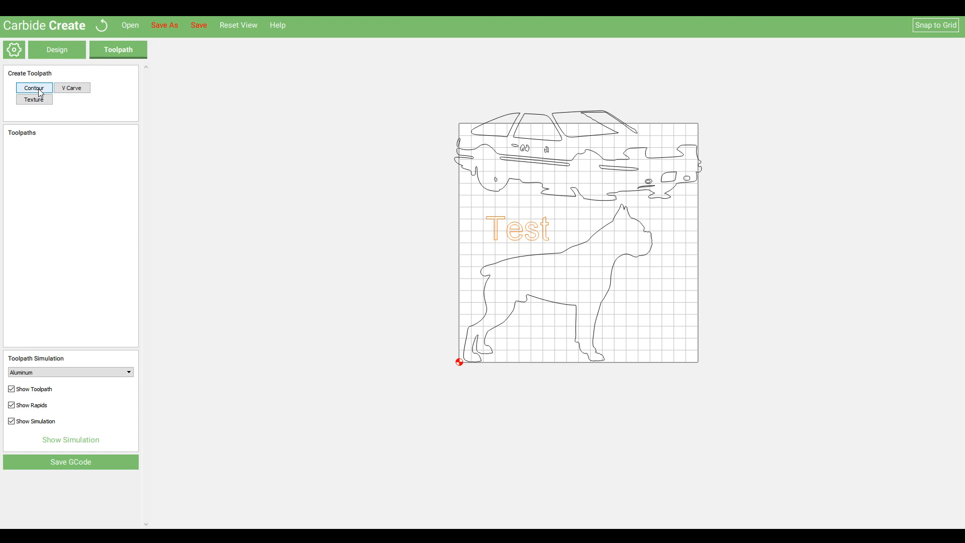
Start a Contour toolpath for the Test text and view the 0.1 mm 20-degree vee tool #13 in the library
left_click(34, 88)
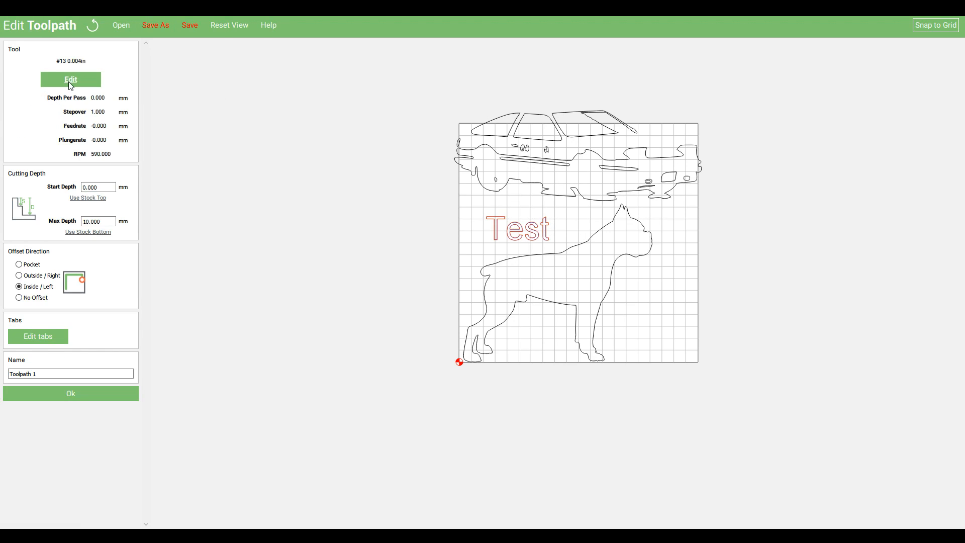
left_click(70, 80)
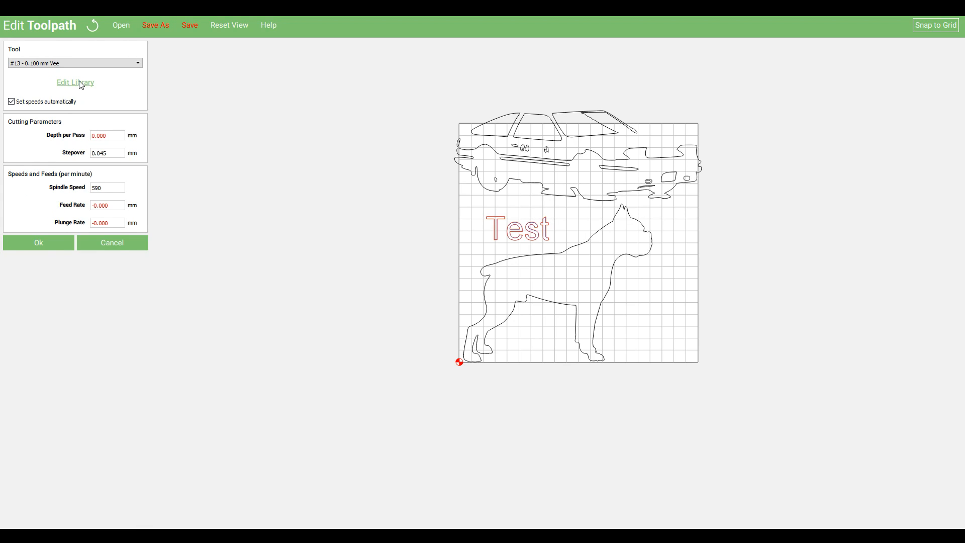
left_click(74, 82)
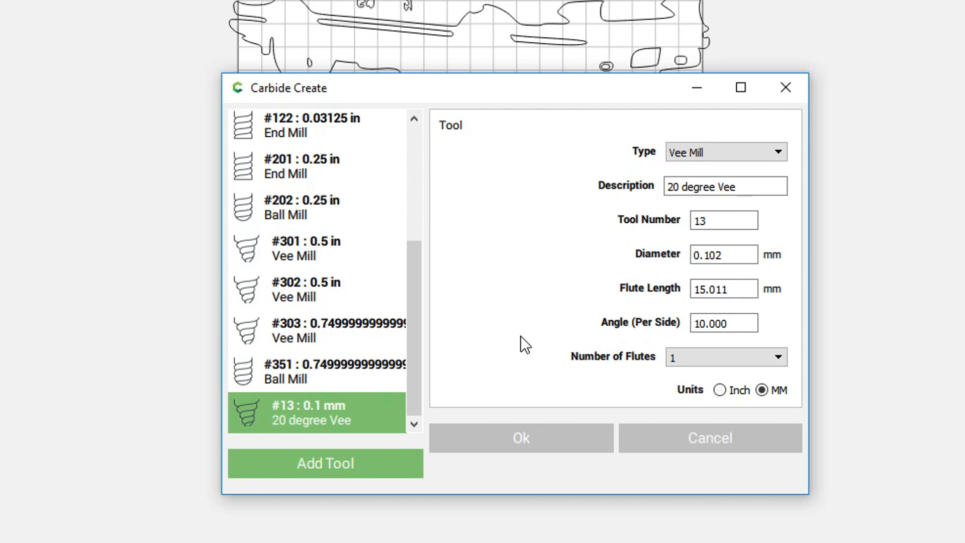
mouse_move(741, 439)
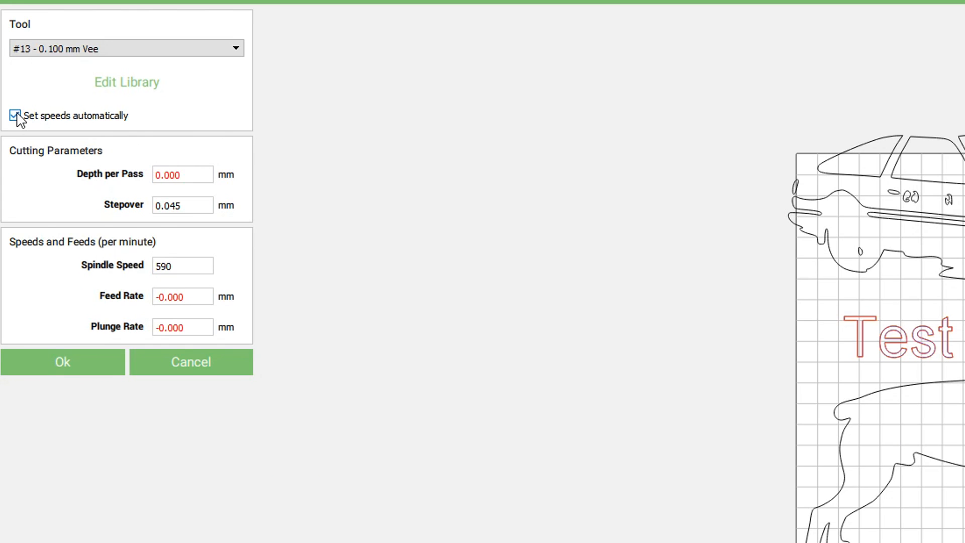
Turn off automatic speeds and enter spindle speed 1000 and plunge rate 500 for Toolpath 1
left_click(15, 115)
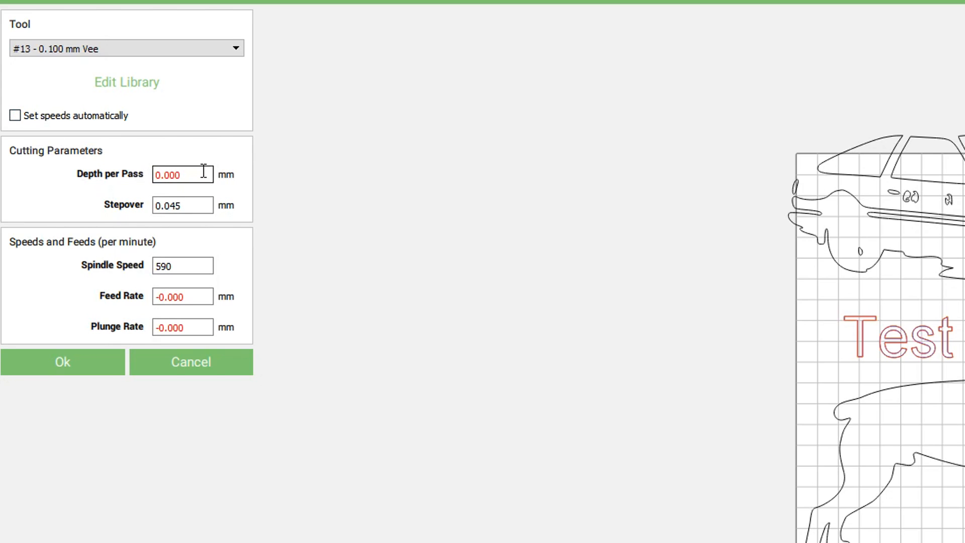
mouse_move(223, 230)
type("0.5")
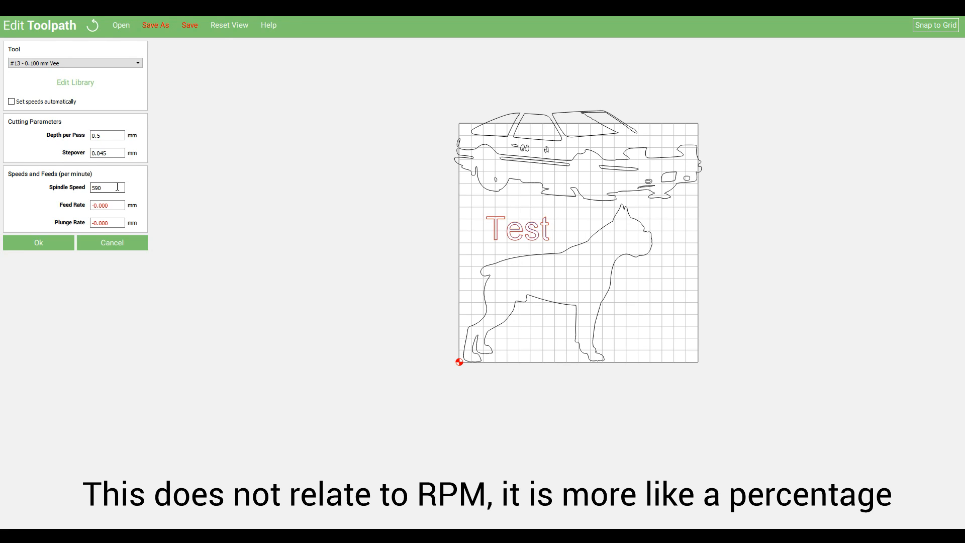
triple_click(106, 187)
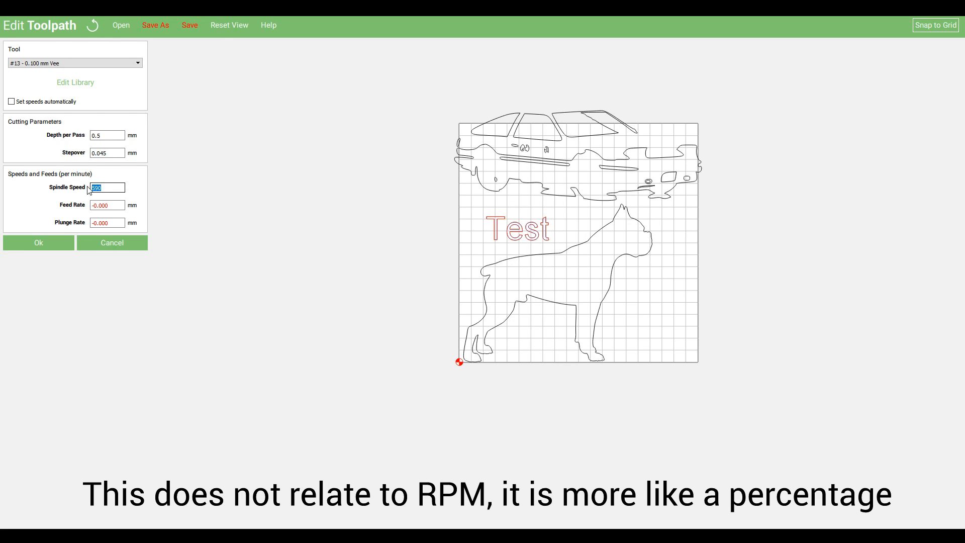
type("1000")
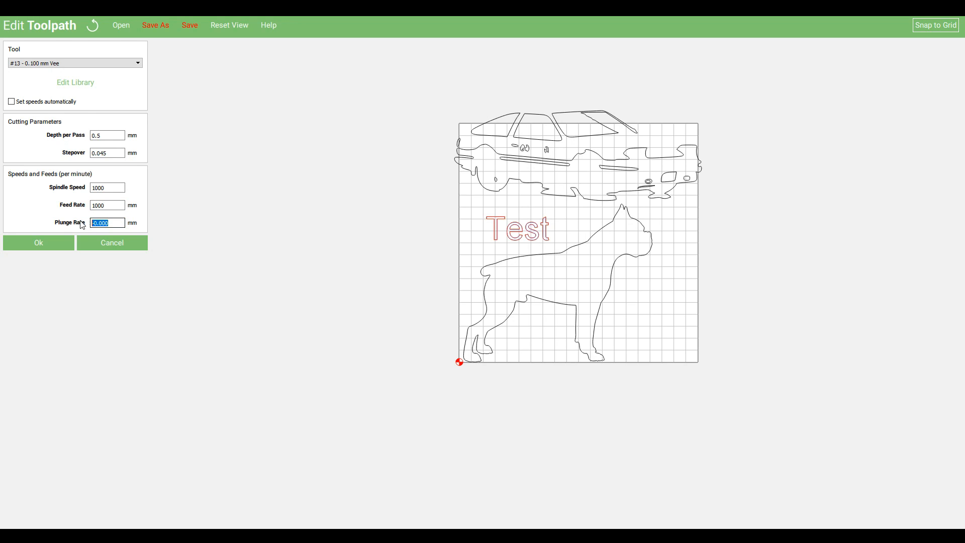
type("500")
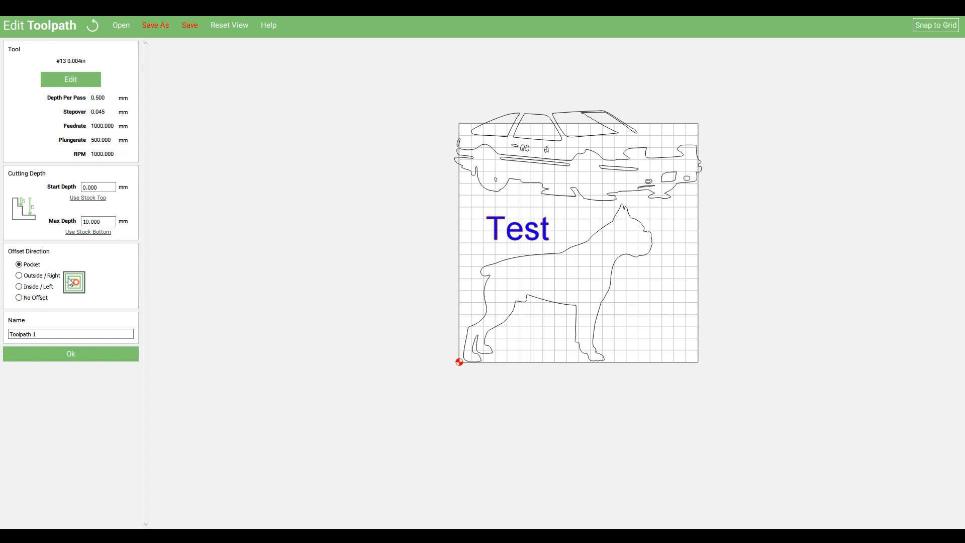
Try outside and inside offsets, then accept the toolpath cutting directly on the outline
left_click(19, 275)
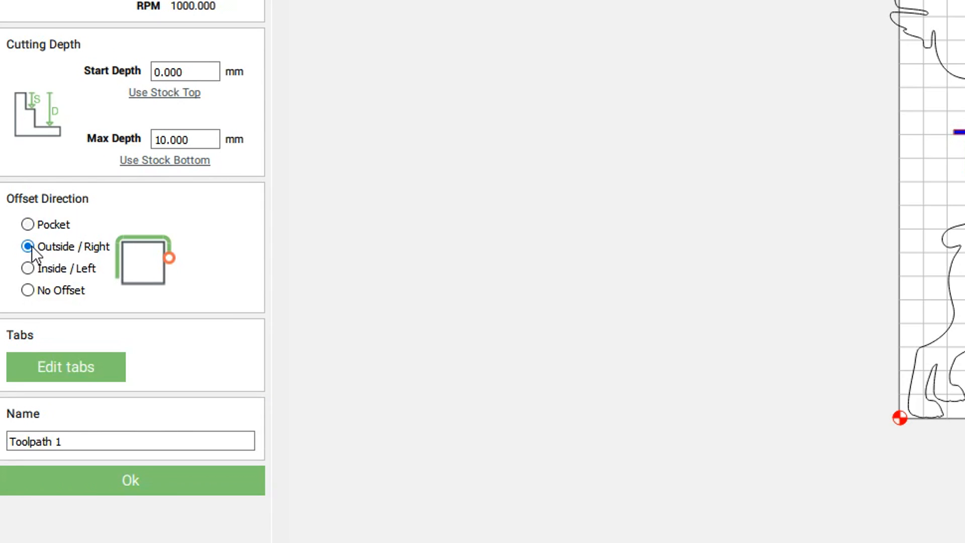
left_click(27, 269)
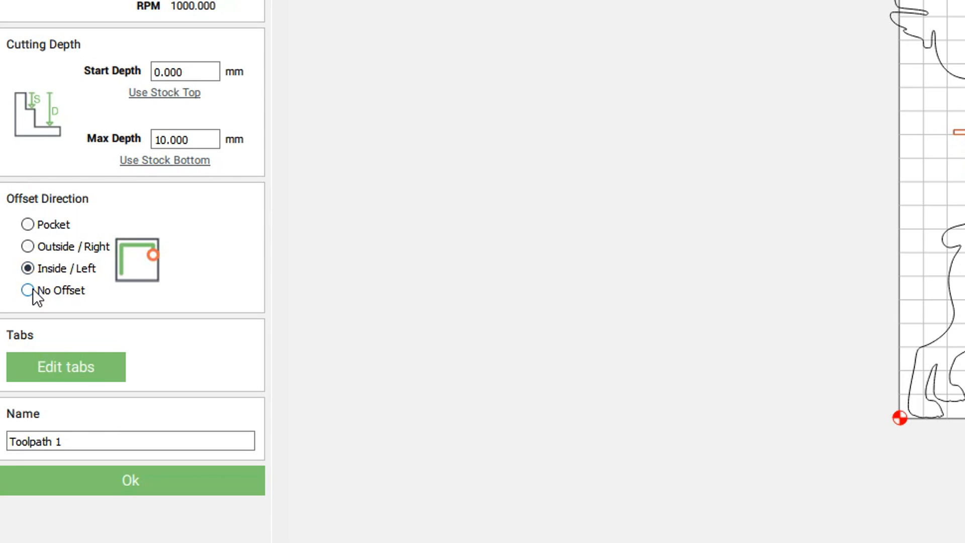
left_click(131, 481)
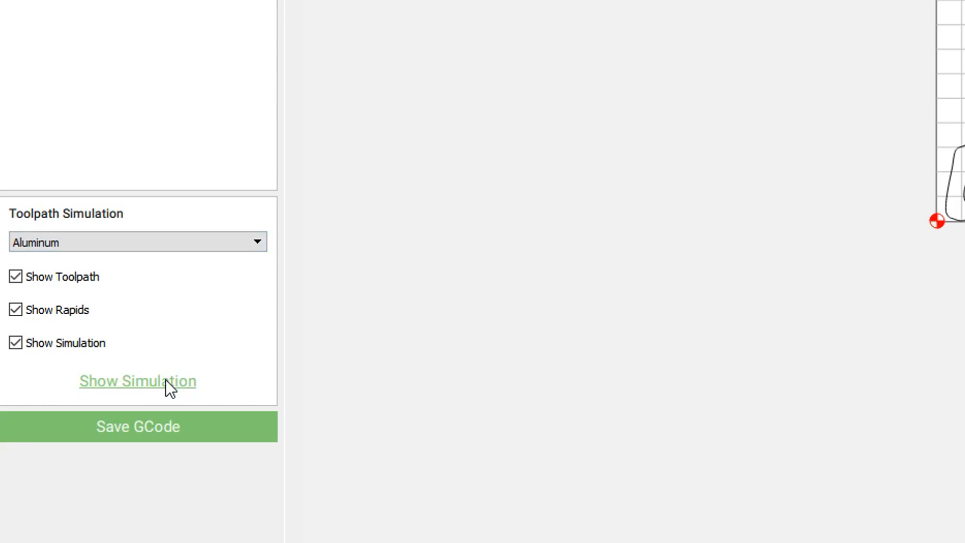
Show the simulated cut in aluminum with the toolpath lines hidden
left_click(138, 379)
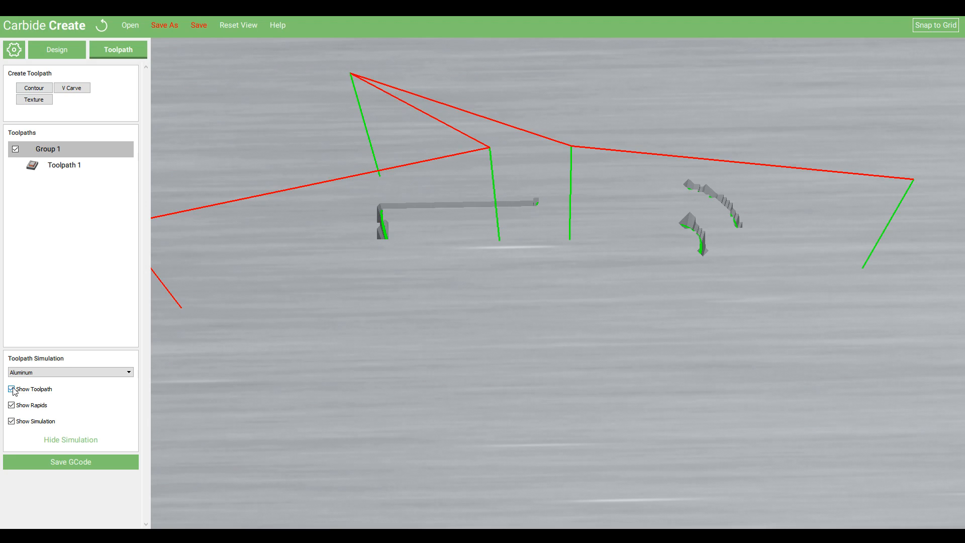
left_click(11, 389)
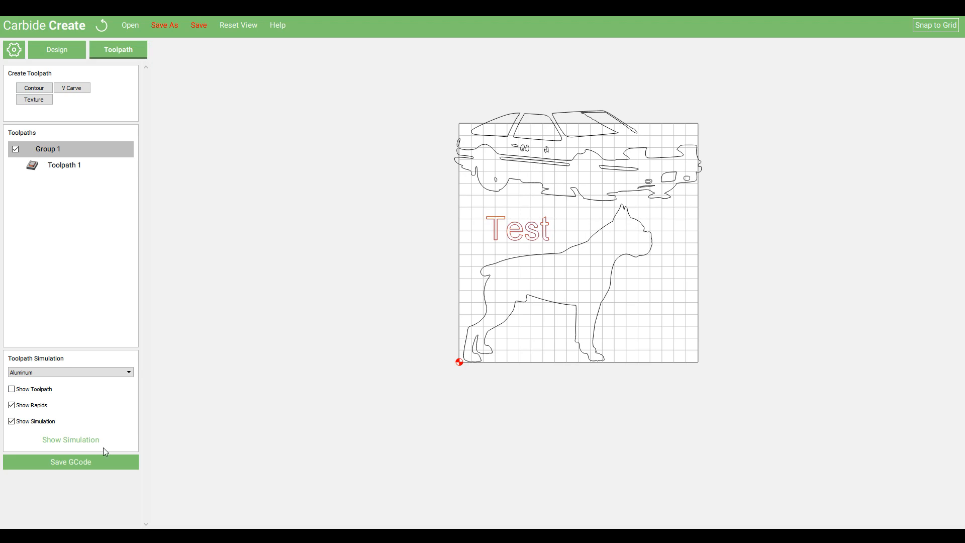
mouse_move(268, 258)
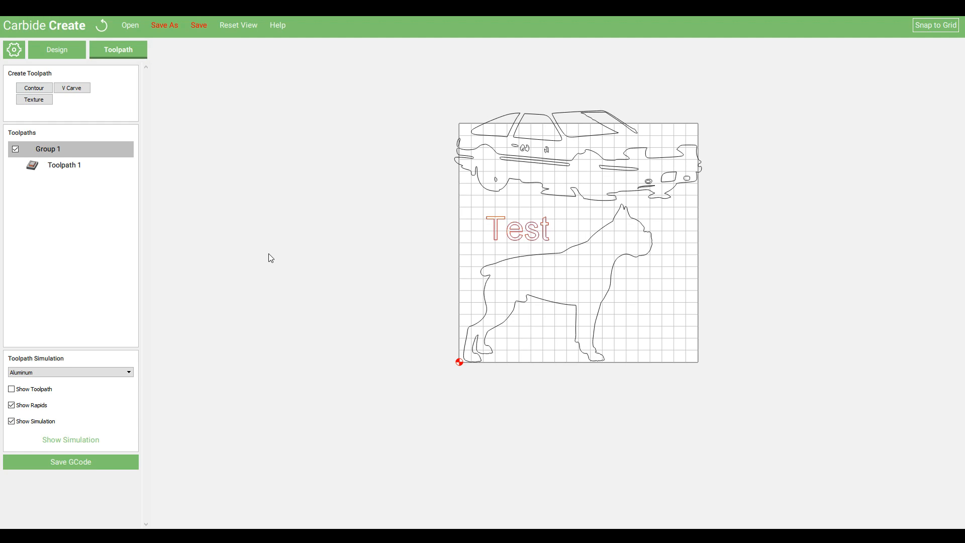
mouse_move(445, 356)
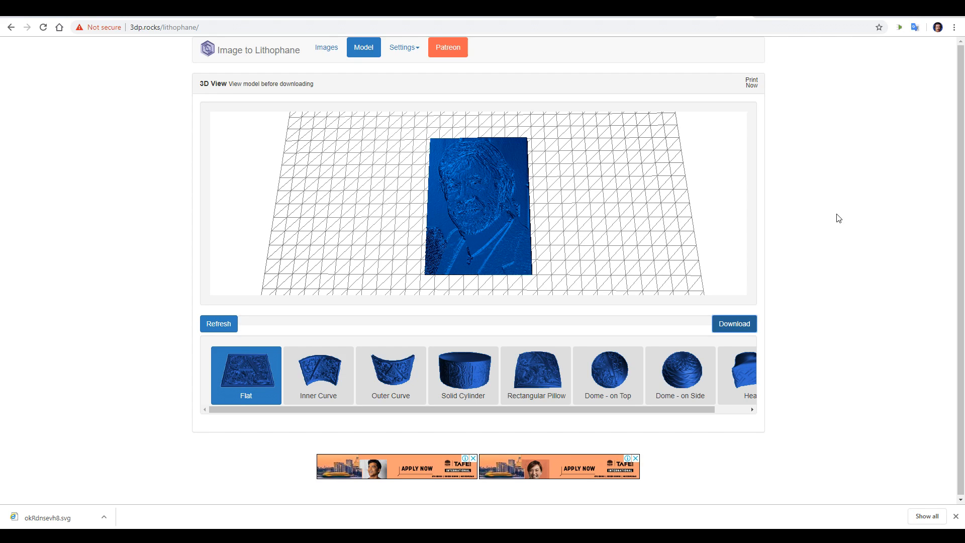
mouse_move(388, 338)
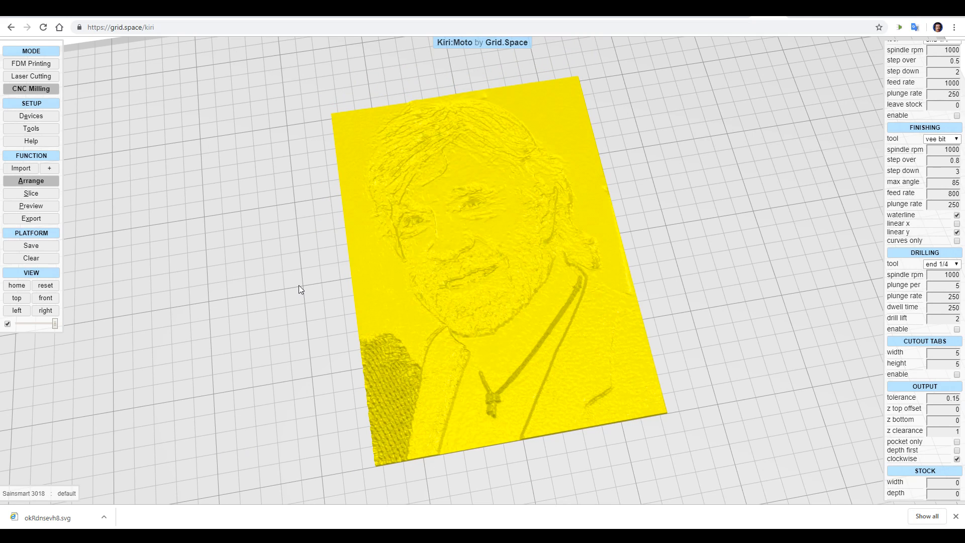
mouse_move(158, 81)
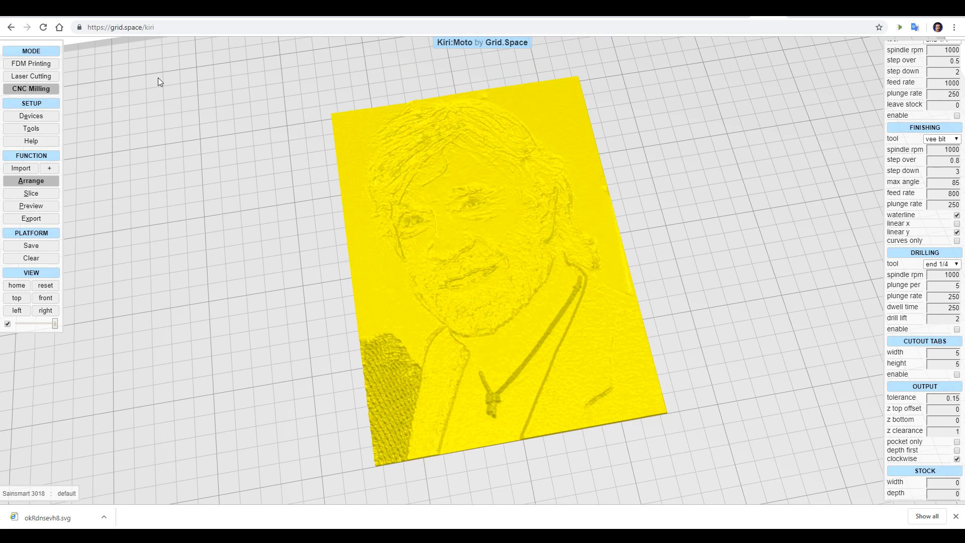
mouse_move(70, 75)
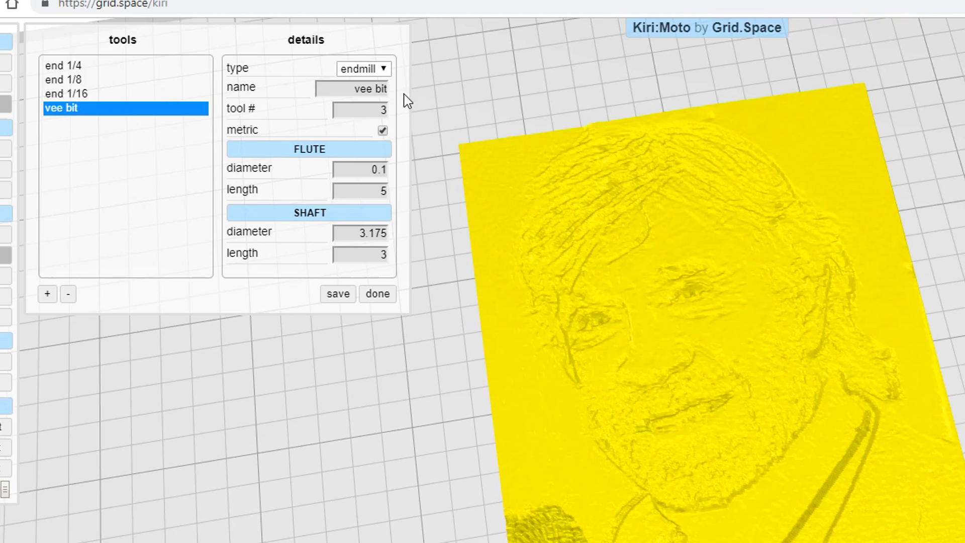
mouse_move(397, 157)
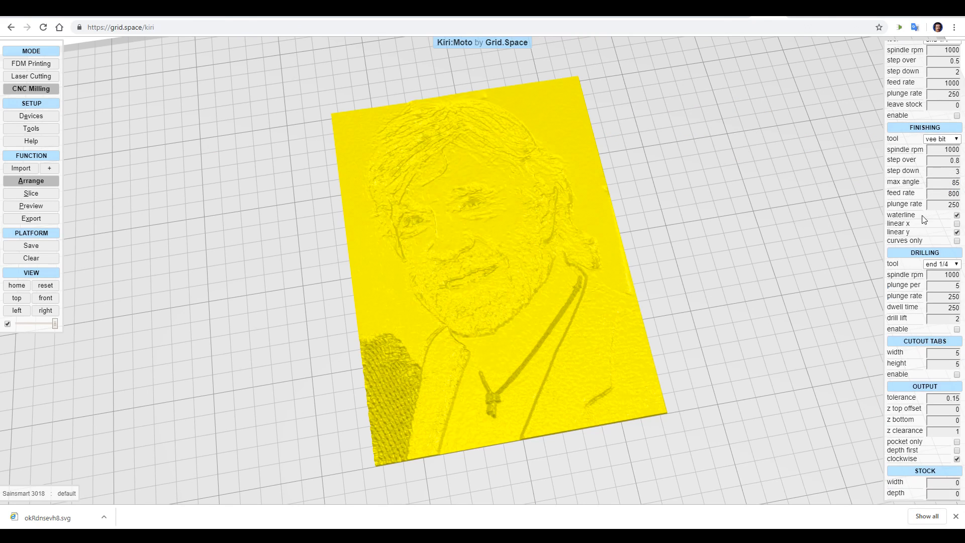
Tick 'linear x' in the Finishing section so it replaces 'linear y'
left_click(956, 223)
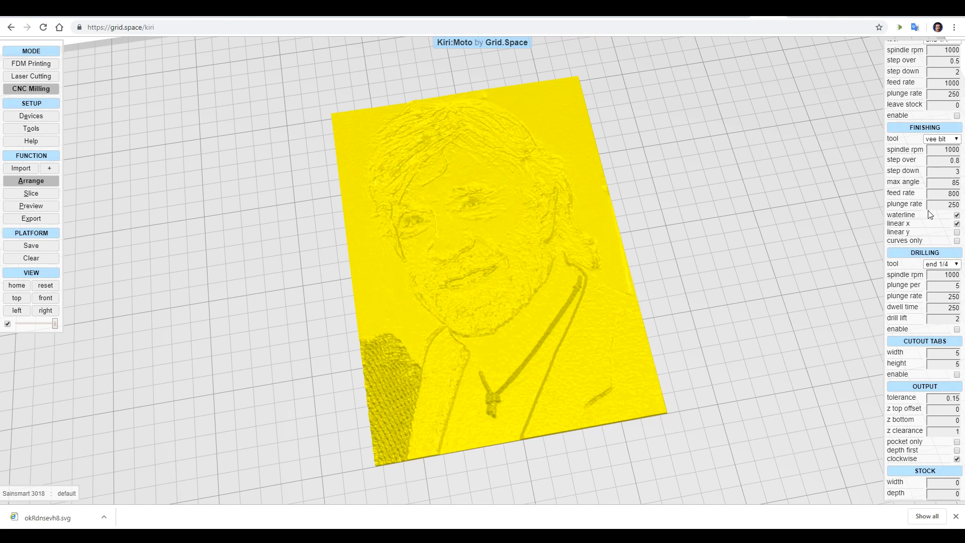
mouse_move(913, 223)
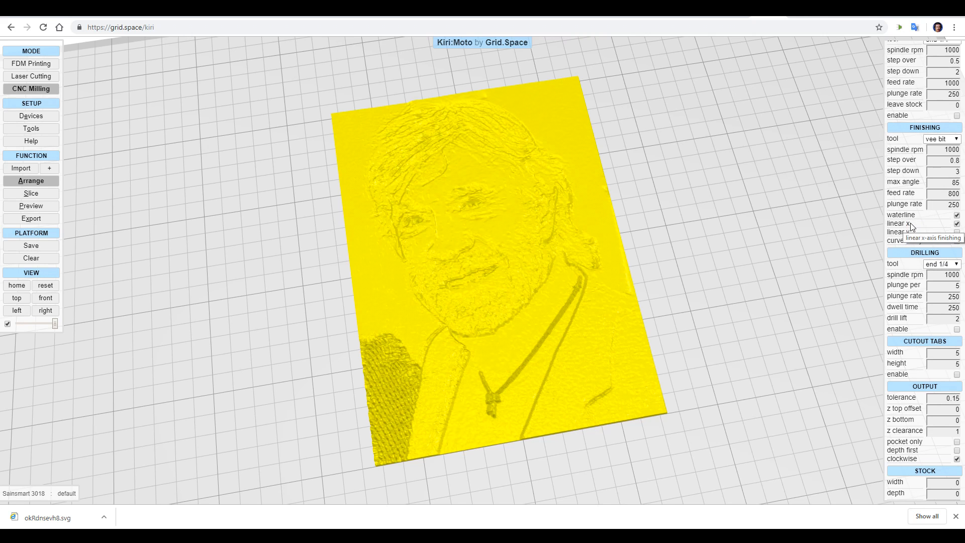
Preview the toolpaths and drag the layers slider from 0 up to layer 919
left_click(31, 205)
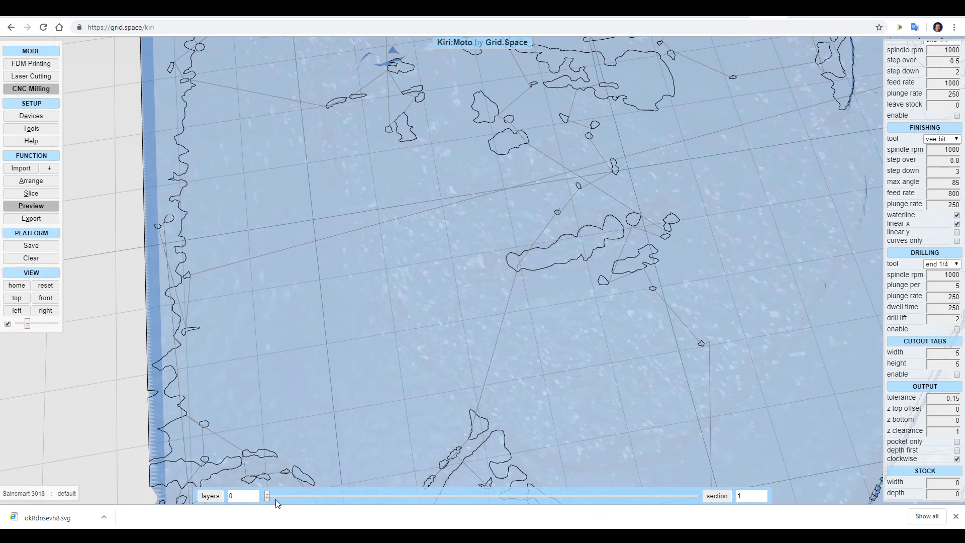
mouse_move(269, 498)
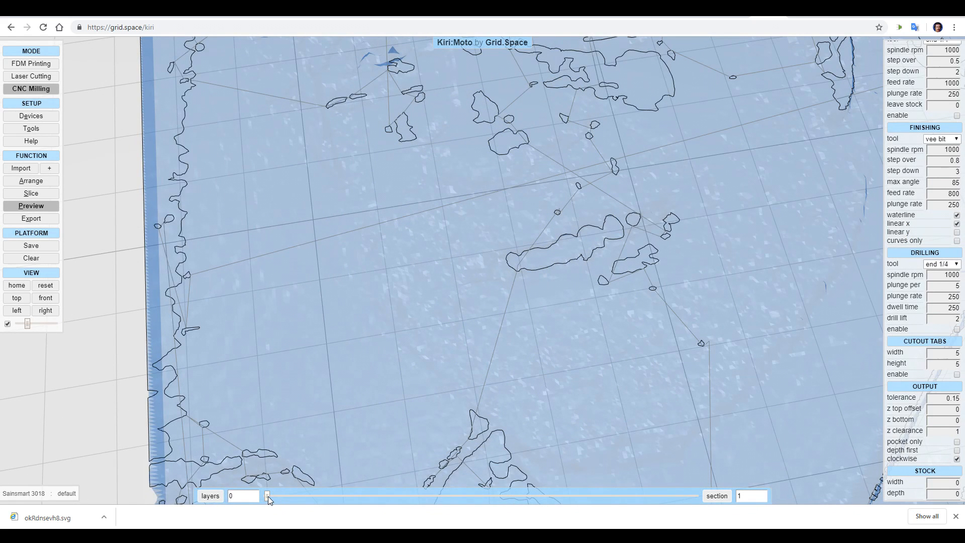
left_click_drag(267, 496, 275, 495)
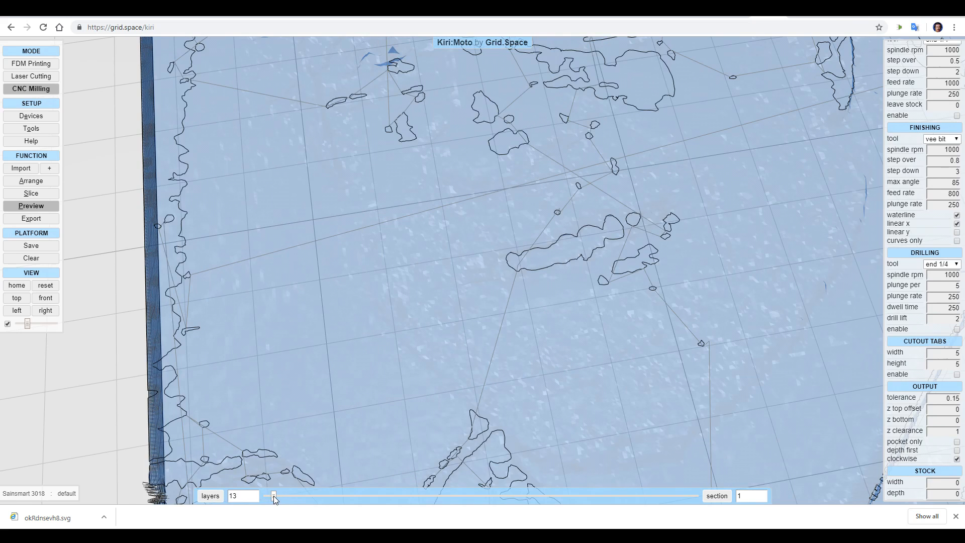
left_click_drag(273, 496, 406, 496)
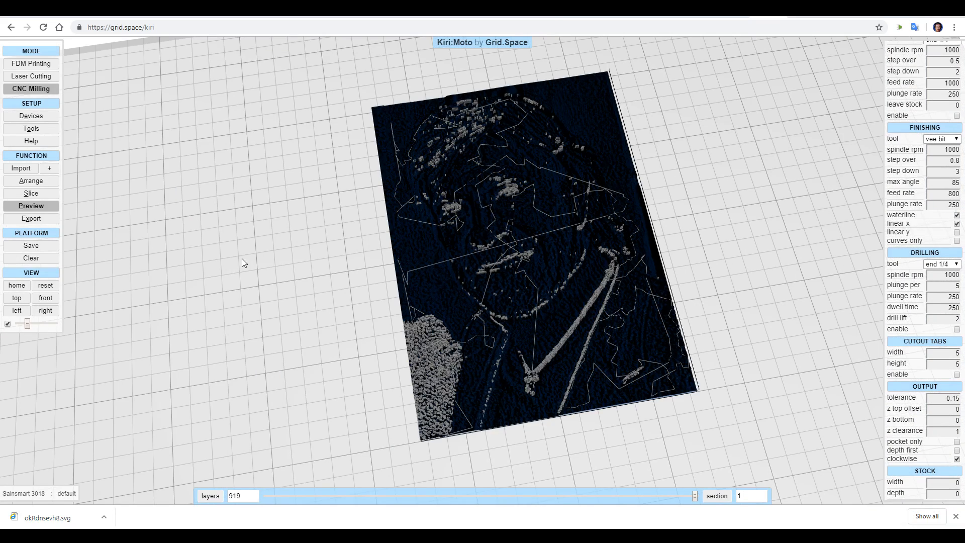
mouse_move(186, 204)
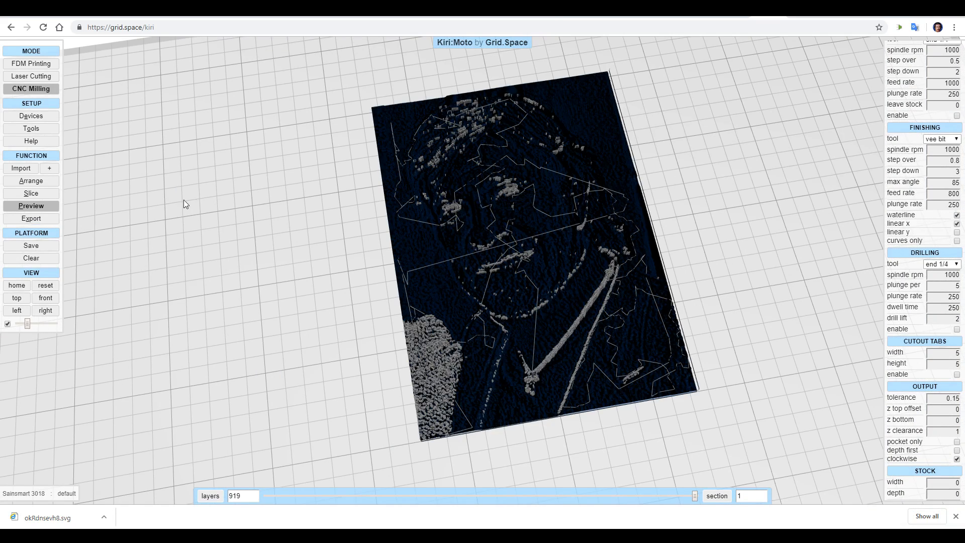
left_click(31, 219)
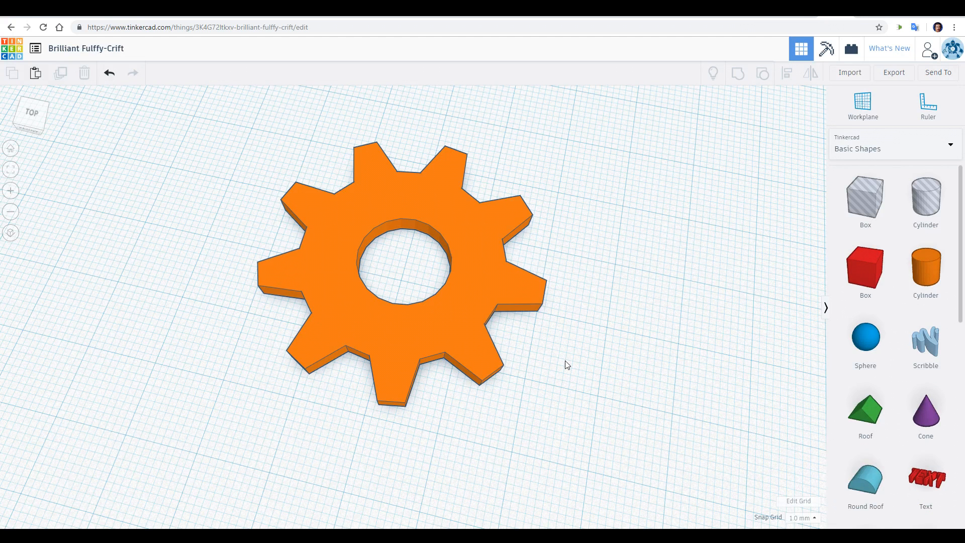
mouse_move(585, 368)
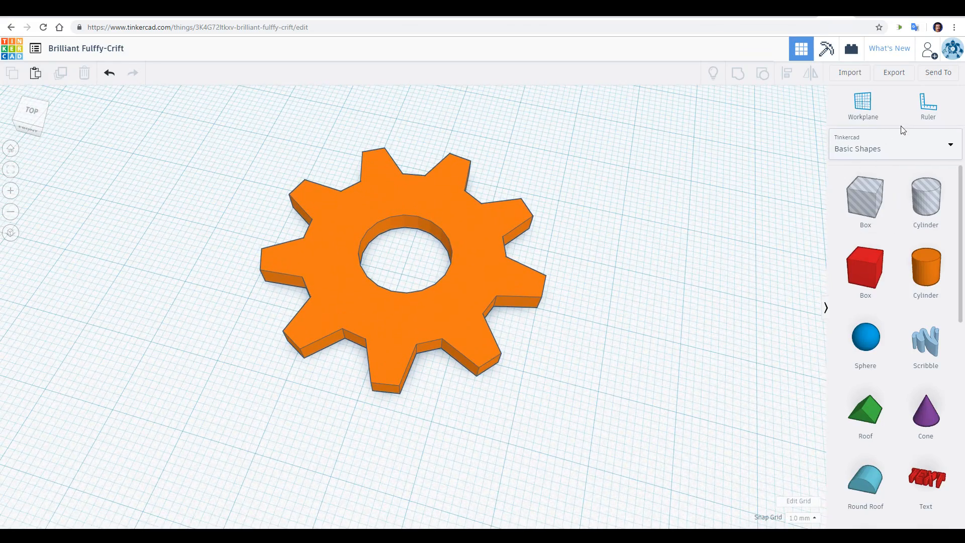
Export the gear as an .STL file under 'For 3D Print'
left_click(893, 72)
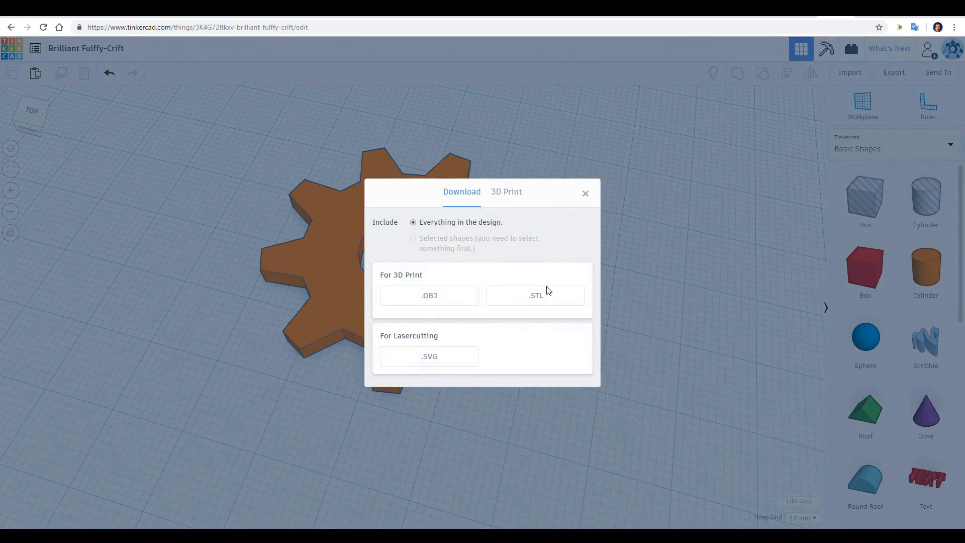
left_click(533, 296)
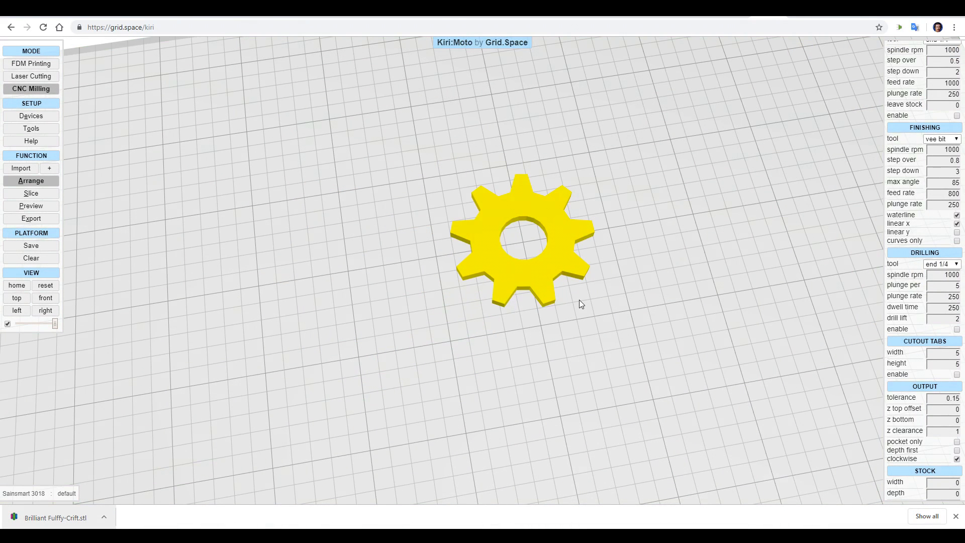
Review the tools, untick linear x and choose end 1/8 as the finishing tool
left_click(31, 127)
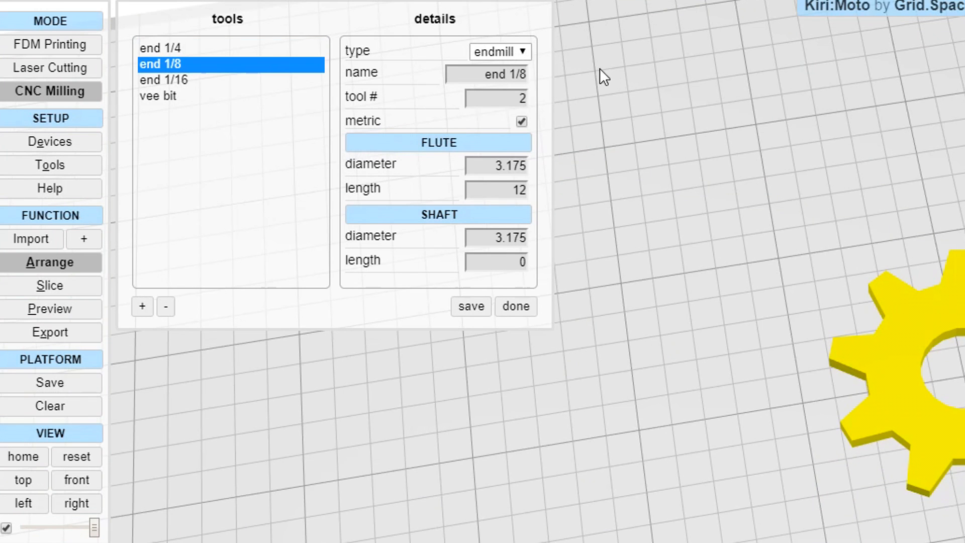
mouse_move(565, 228)
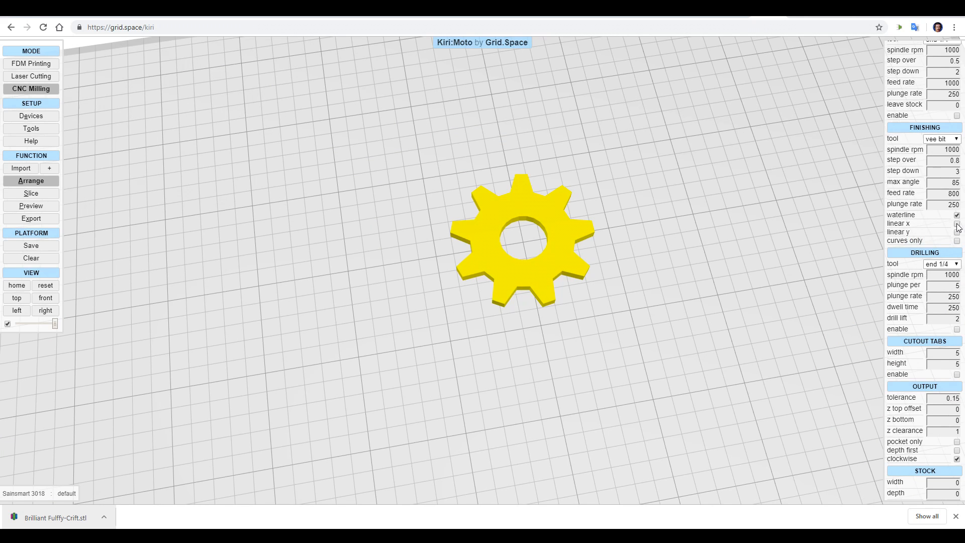
left_click(953, 171)
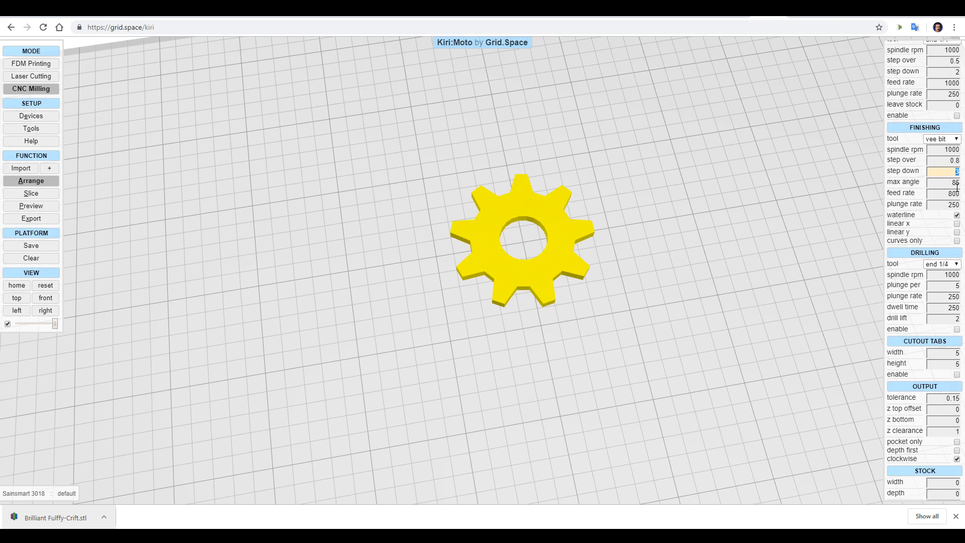
left_click(940, 138)
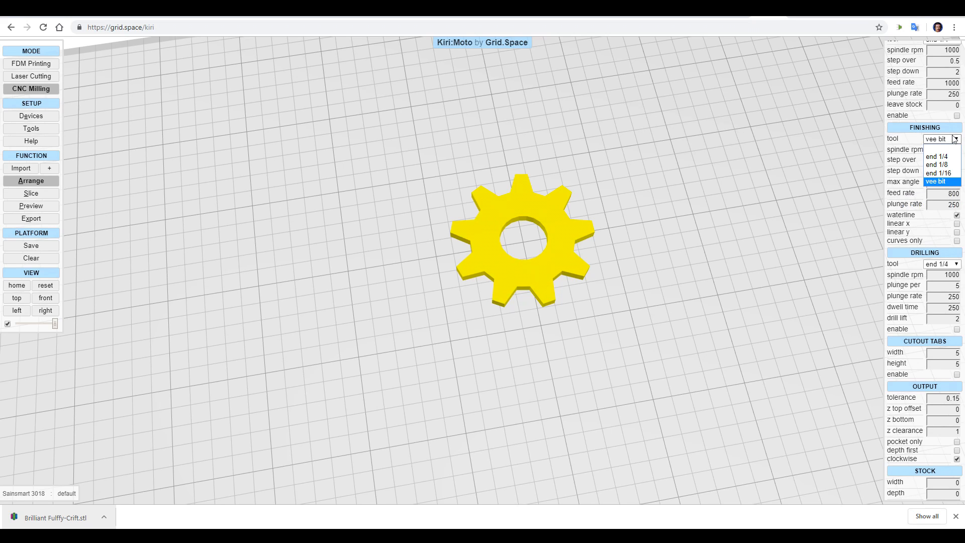
left_click(935, 164)
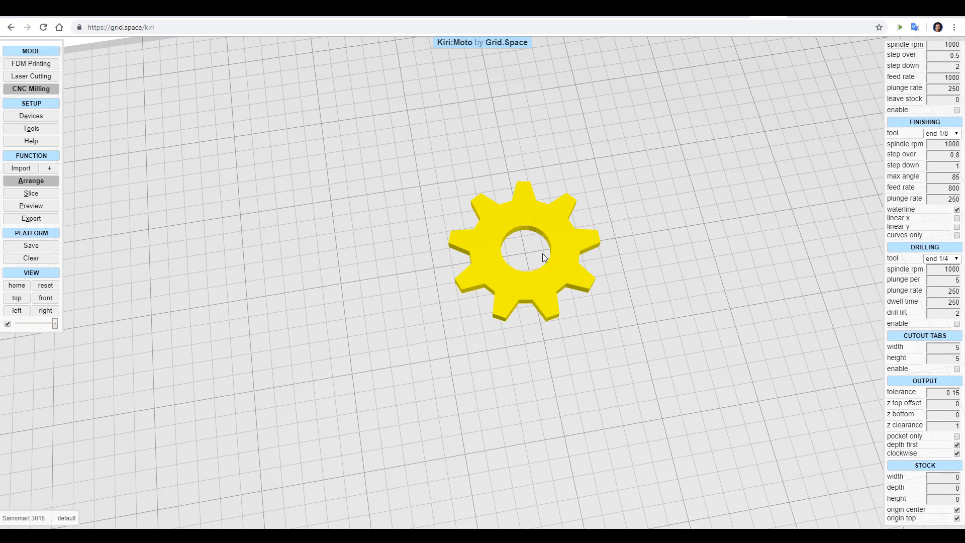
mouse_move(585, 323)
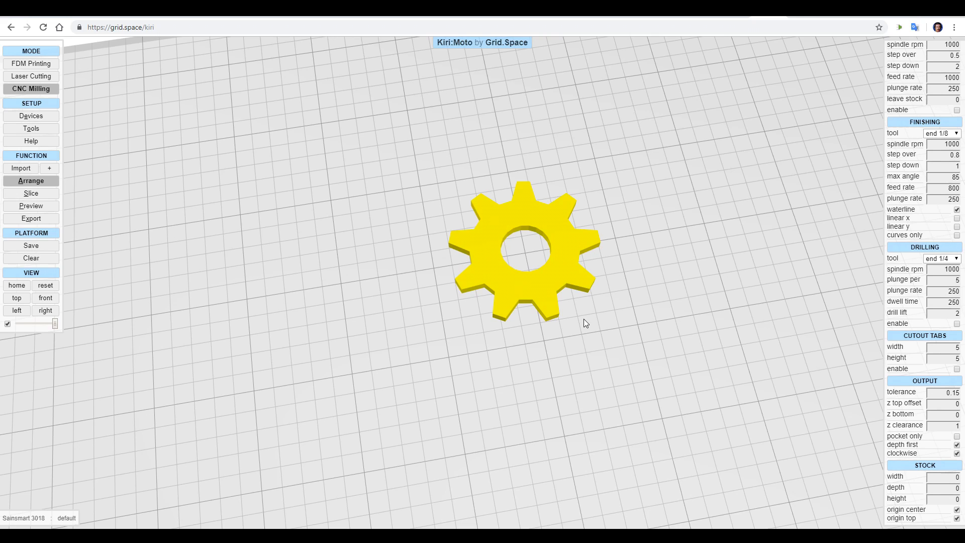
mouse_move(661, 335)
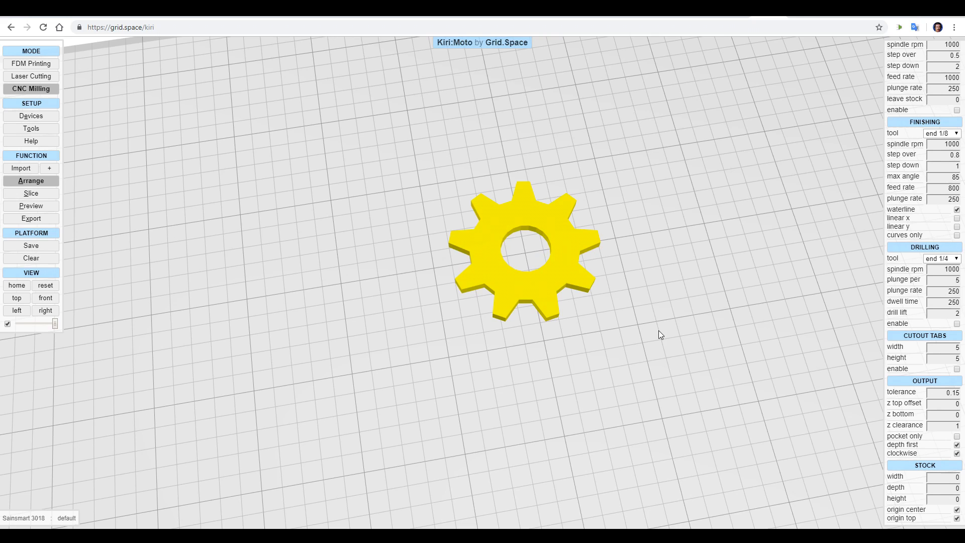
mouse_move(525, 252)
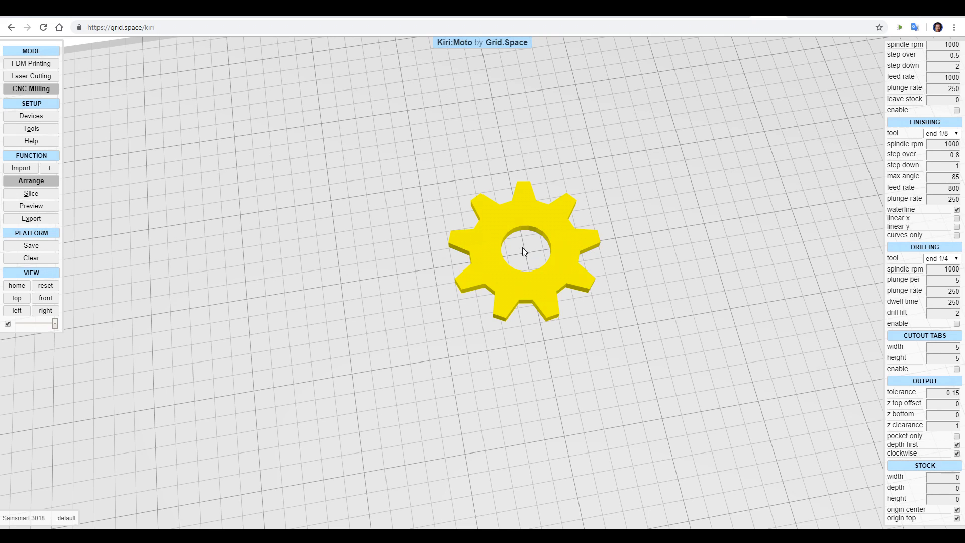
mouse_move(527, 252)
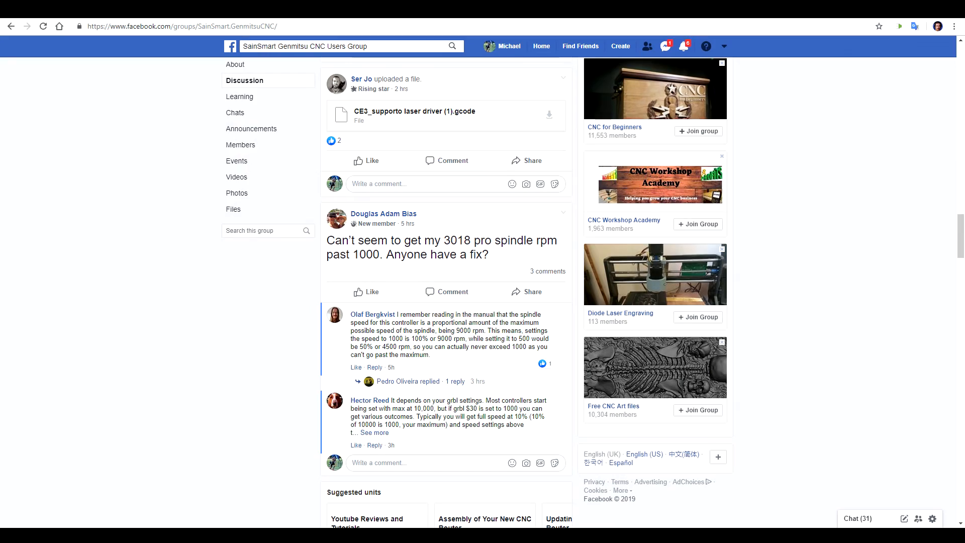
Open Files in the SainSmart Genmitsu CNC Users Group sidebar
left_click(233, 209)
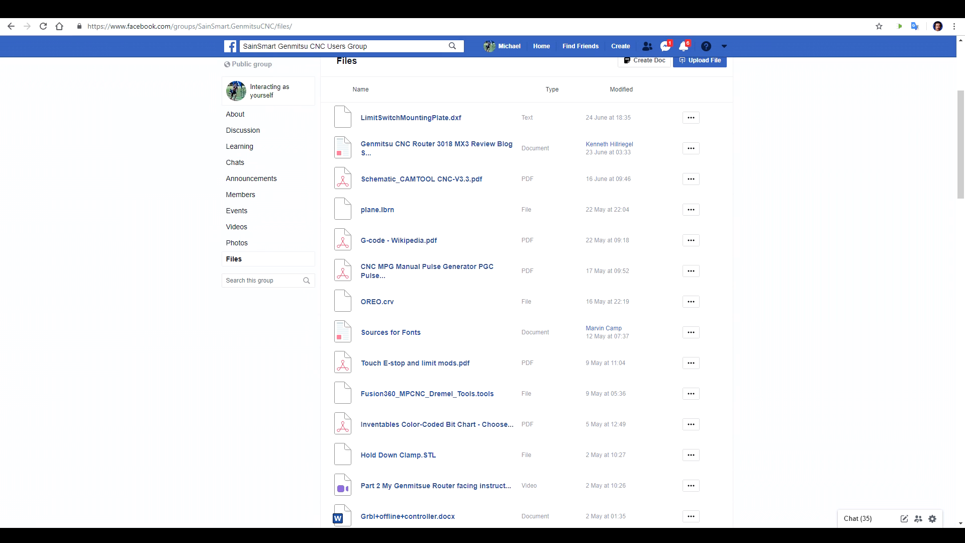